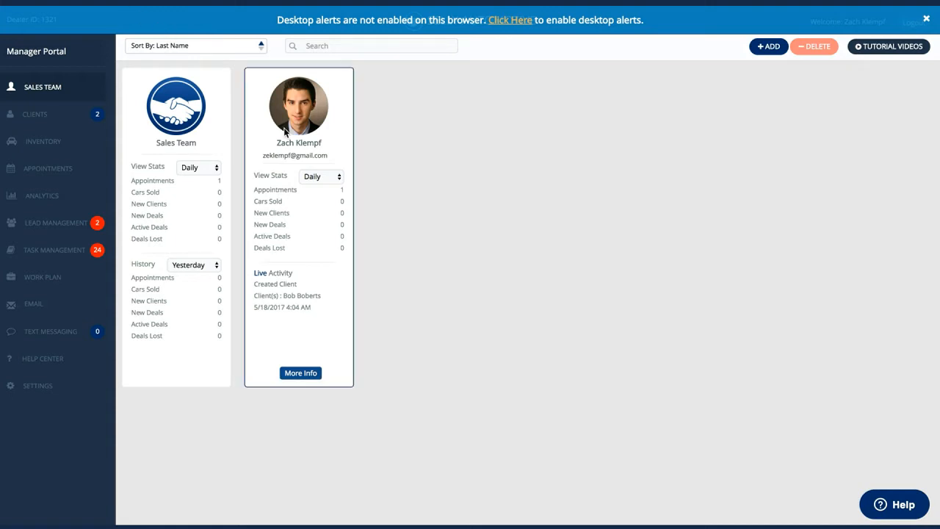
mouse_move(278, 271)
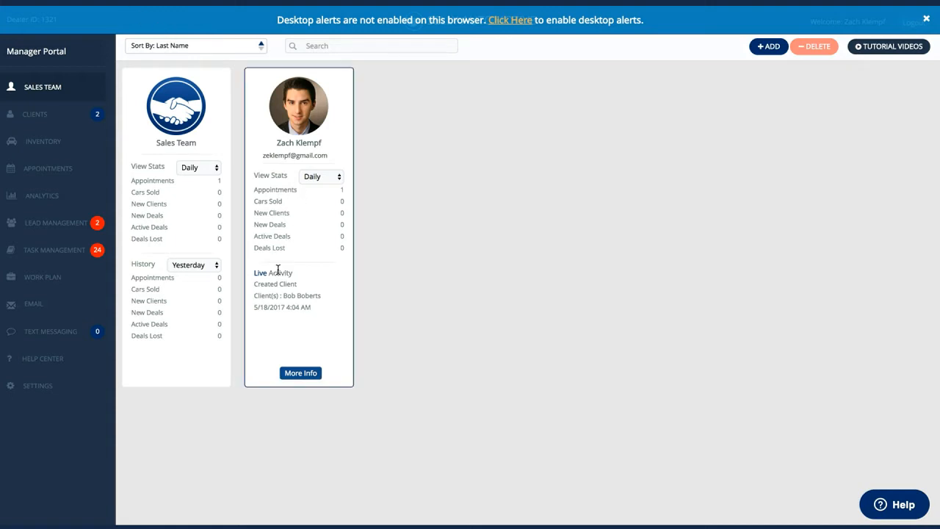
- Keep the rep's sales stats on the daily period on the Sales Team page
left_click(300, 373)
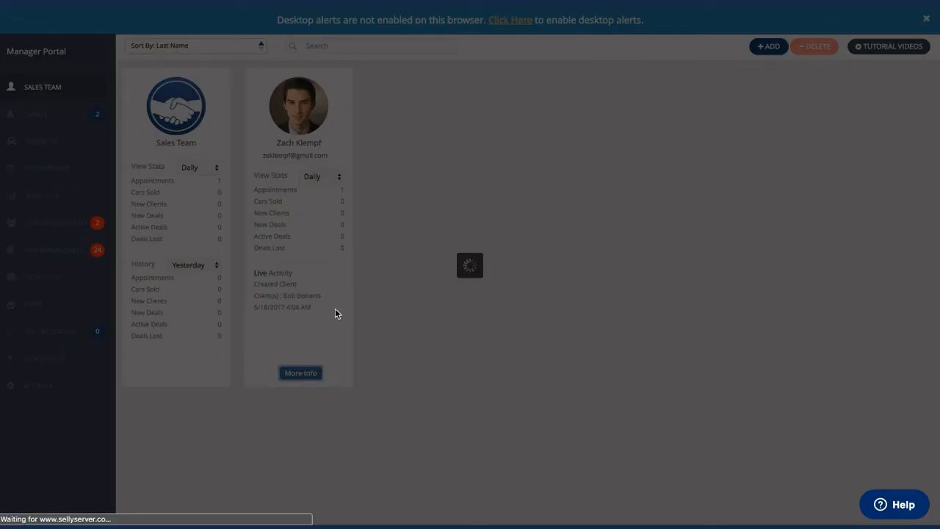
left_click(300, 373)
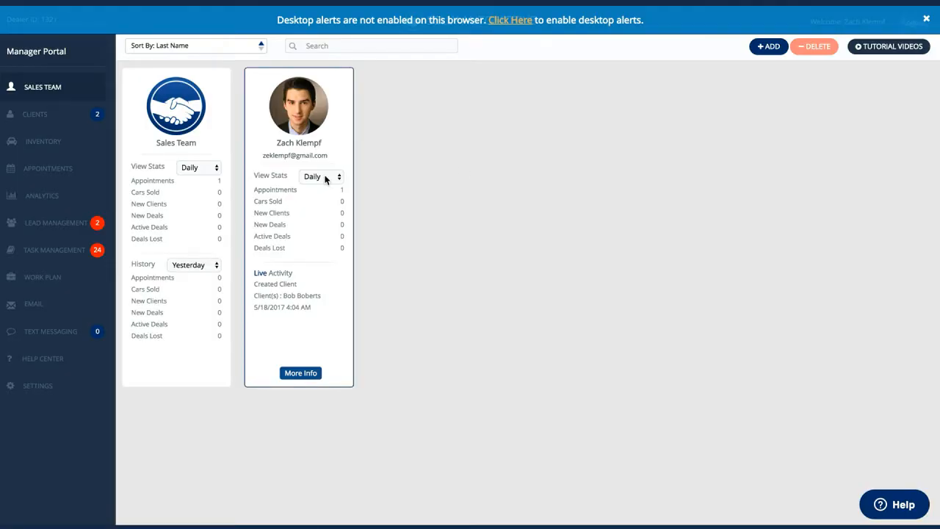
left_click(320, 176)
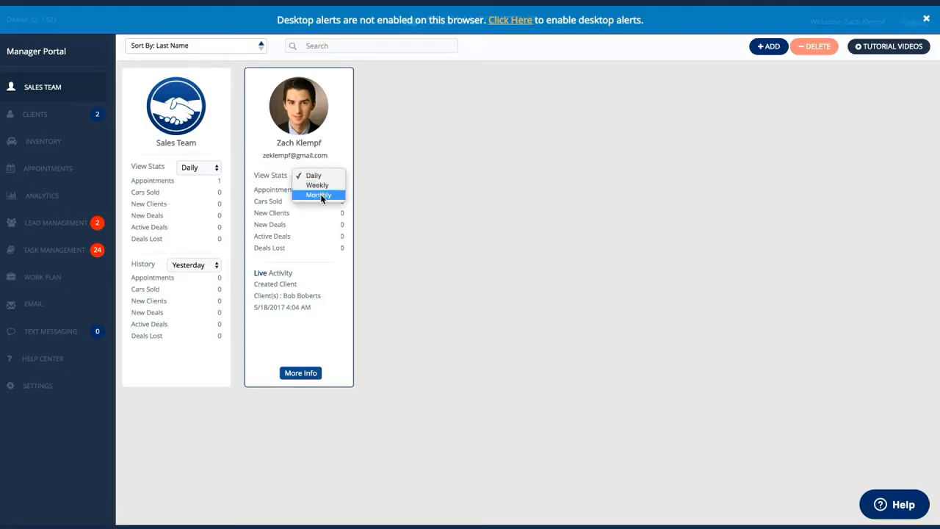
left_click(313, 174)
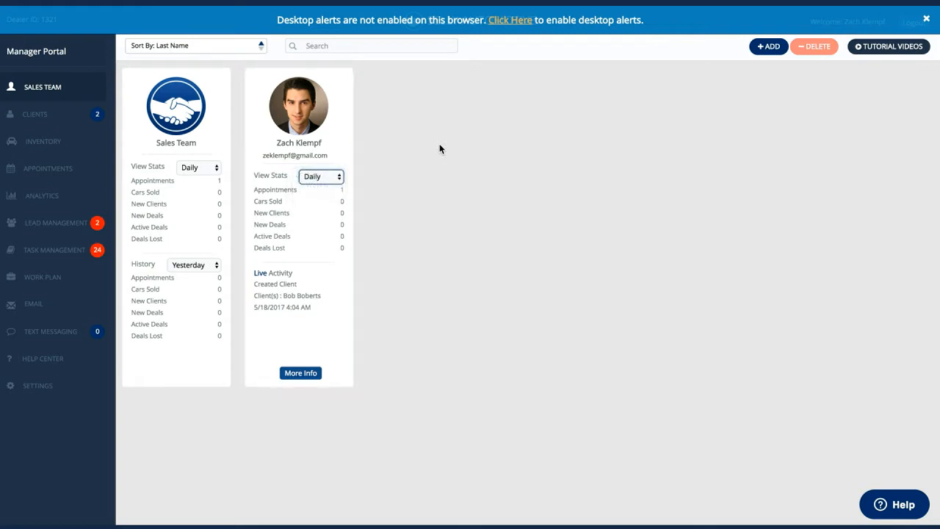
mouse_move(768, 46)
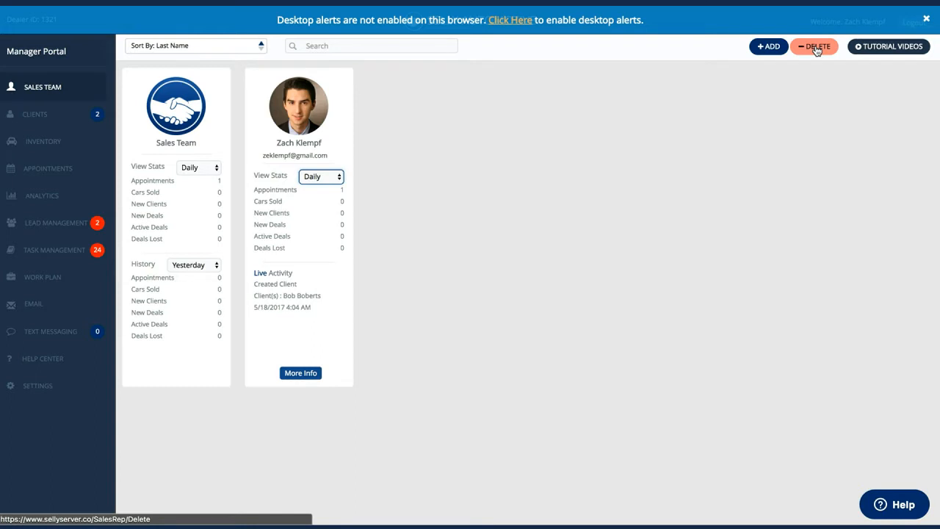
mouse_move(872, 45)
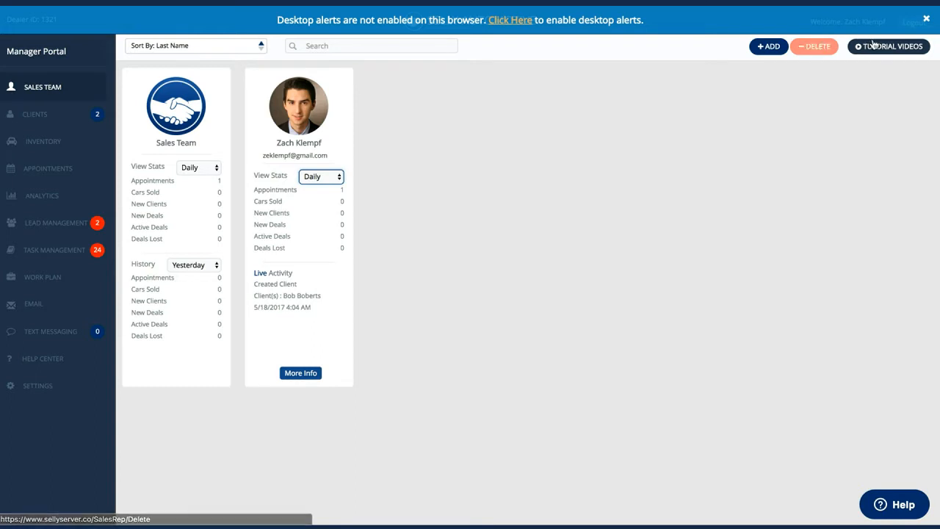
mouse_move(888, 45)
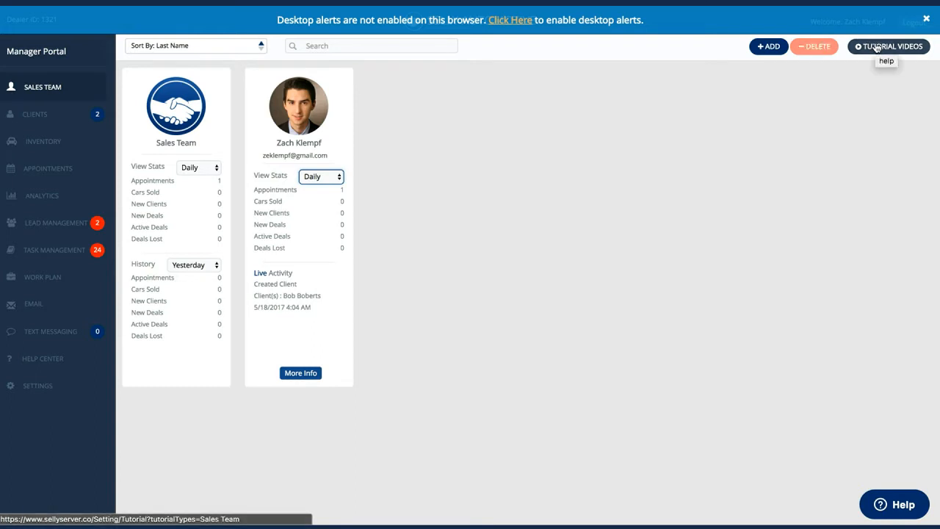
- Dismiss the support message form and go to the Clients list from the sidebar
left_click(893, 504)
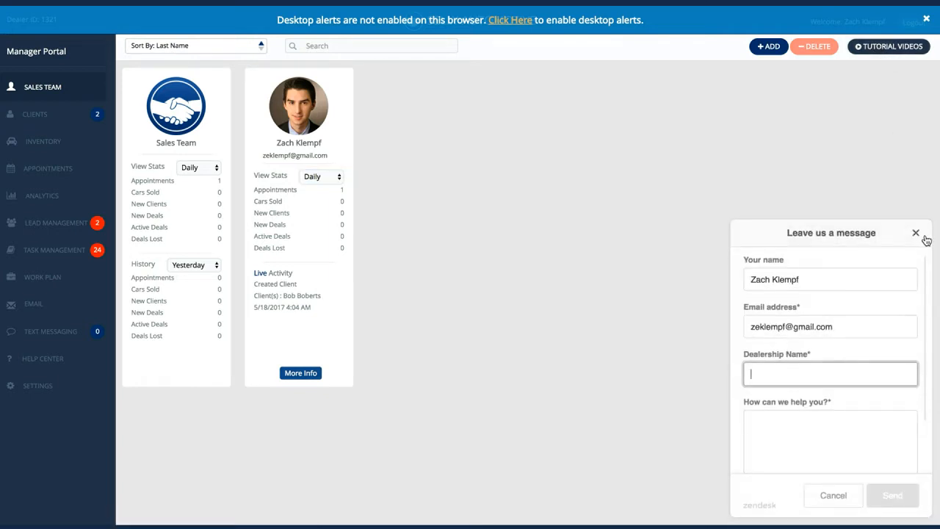
left_click(916, 232)
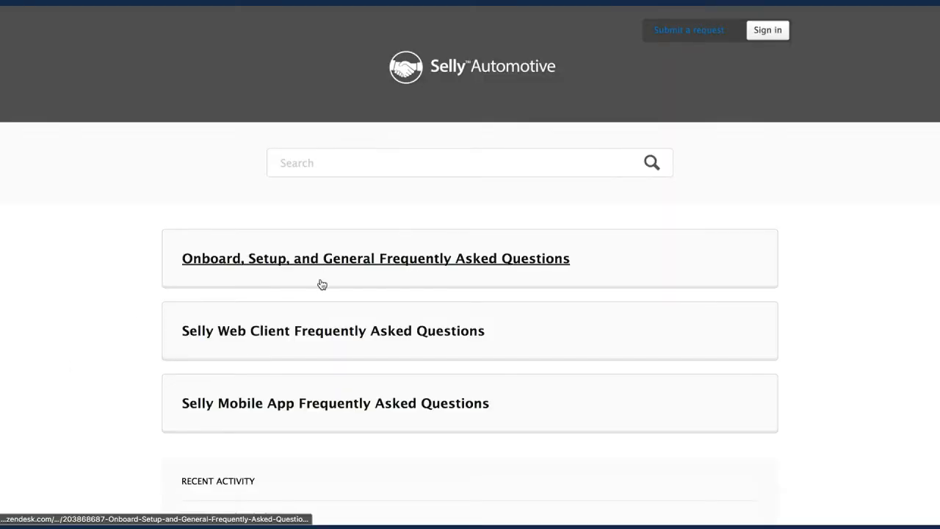
mouse_move(319, 334)
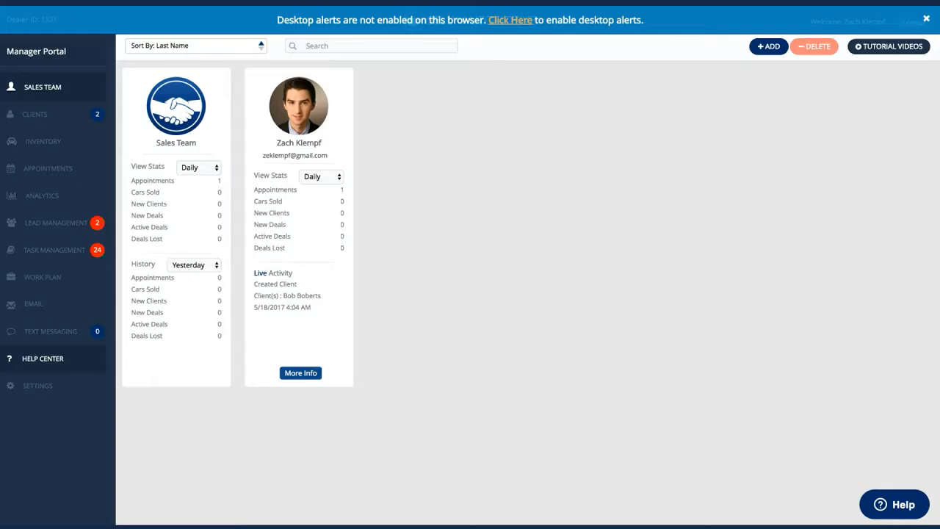
mouse_move(51, 115)
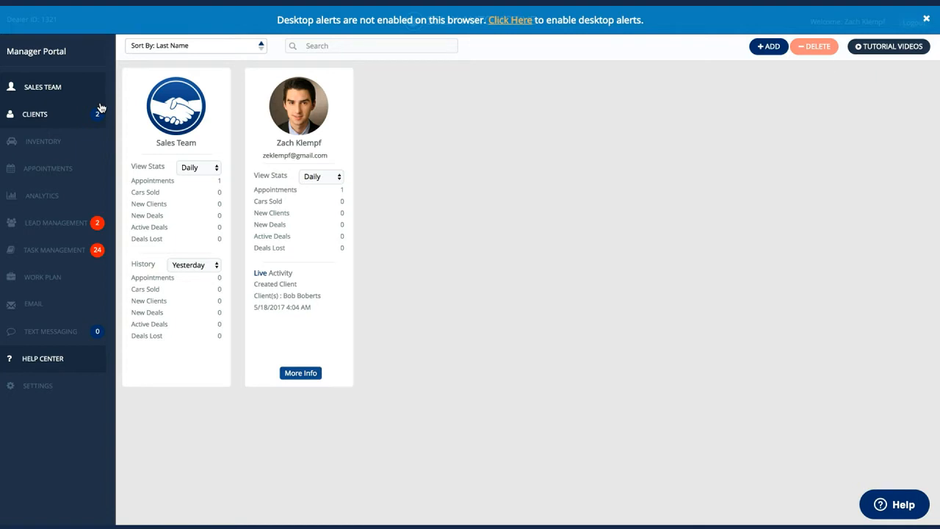
left_click(35, 115)
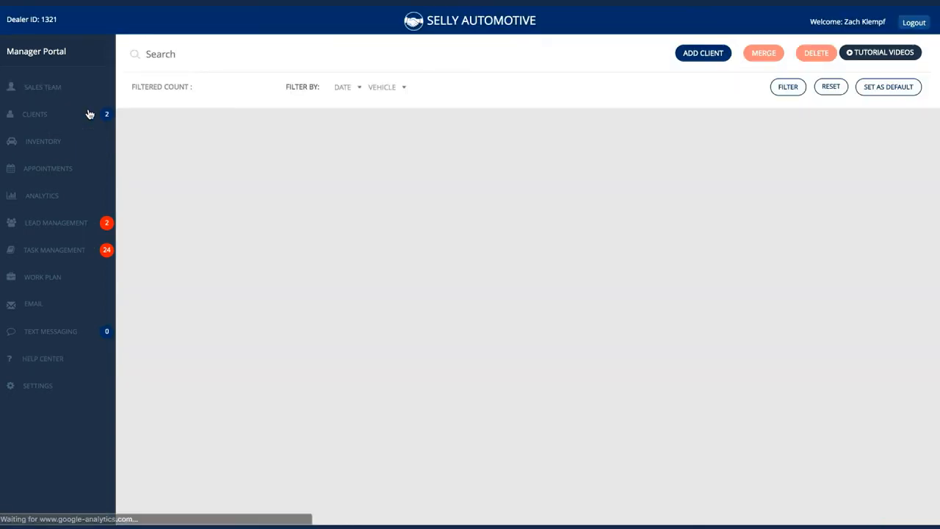
left_click(35, 114)
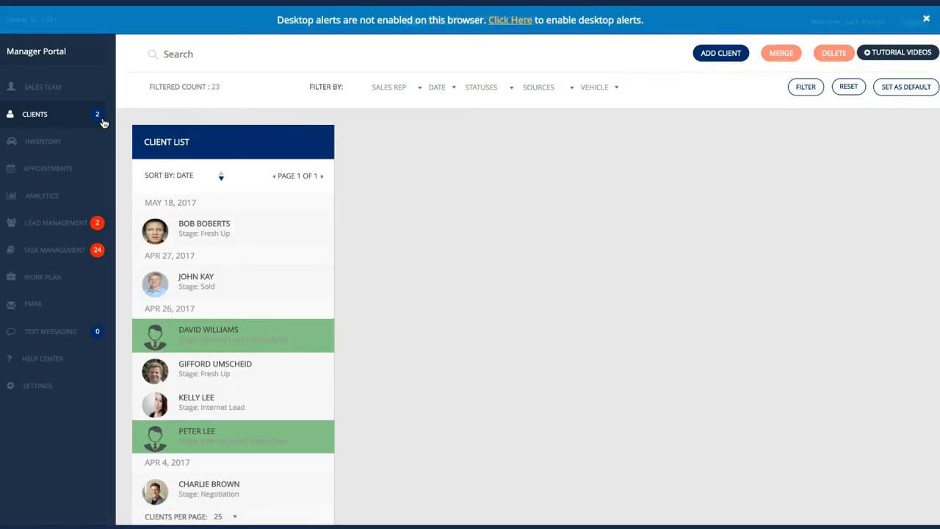
mouse_move(285, 344)
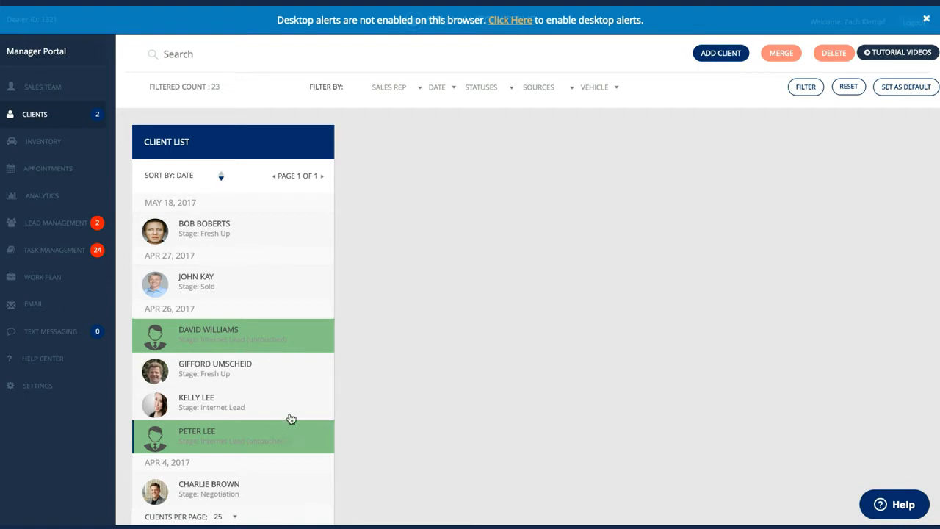
mouse_move(288, 358)
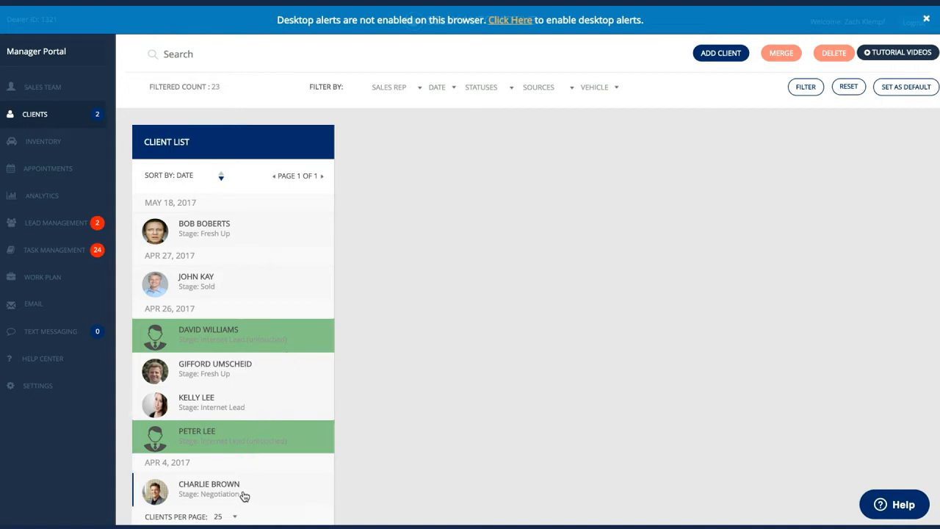
- Open Charlie Brown's client record and keep his deal stage at Negotiation
left_click(208, 483)
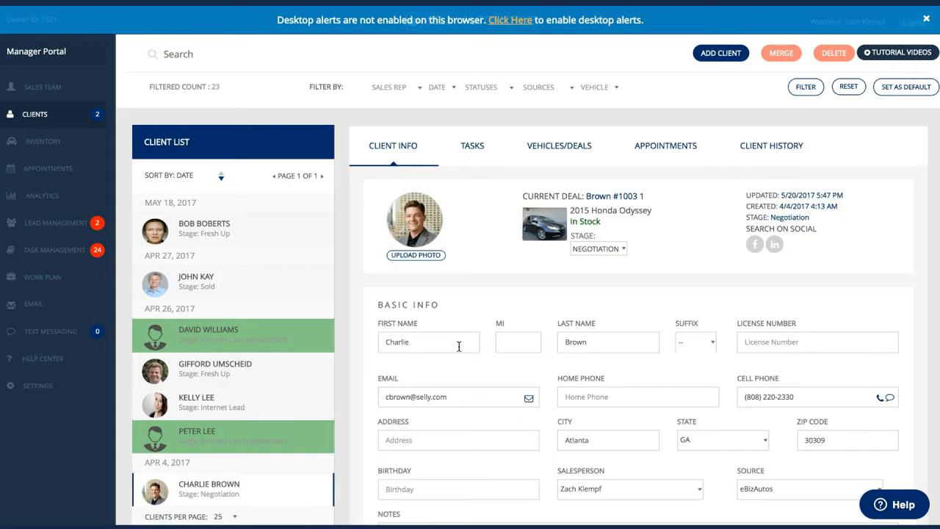
mouse_move(526, 258)
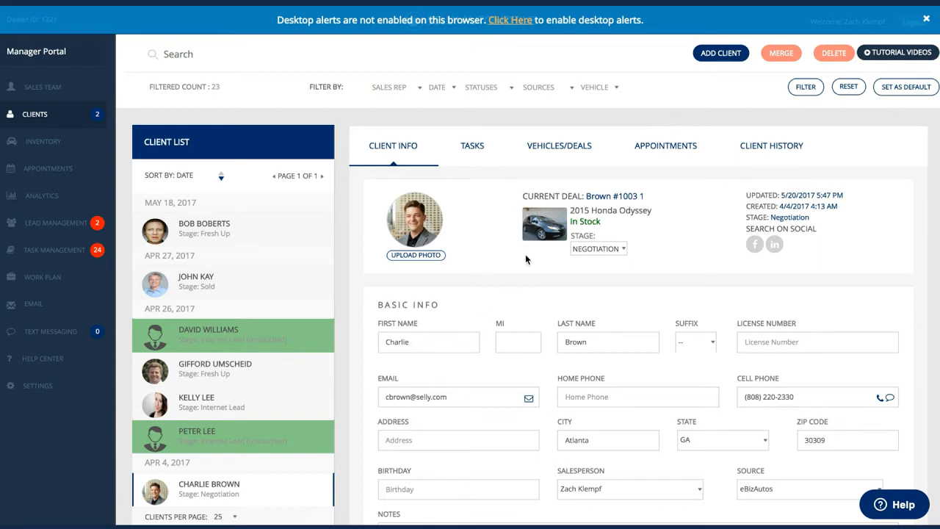
mouse_move(605, 214)
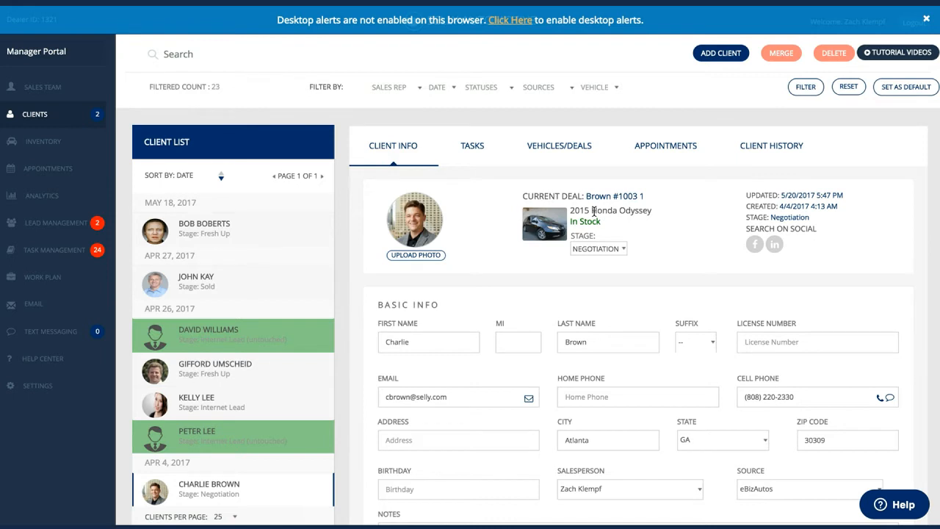
left_click(599, 248)
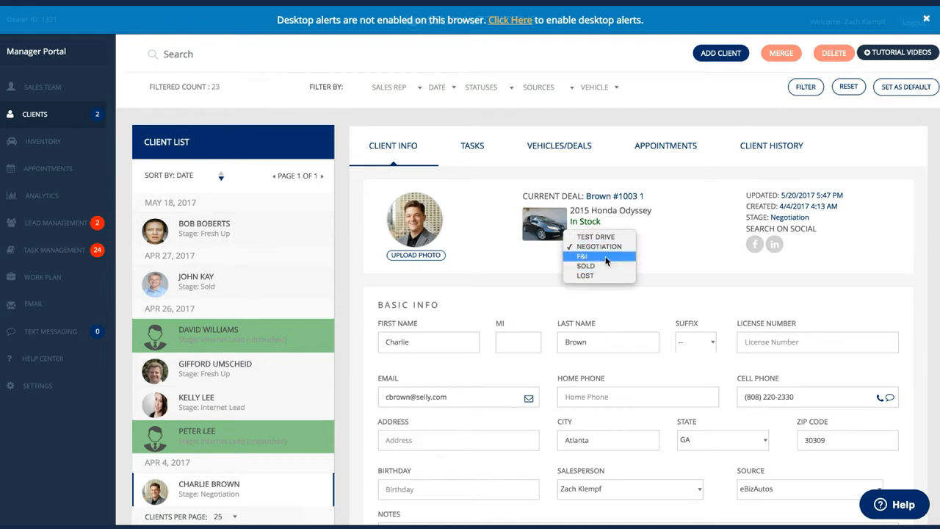
mouse_move(599, 247)
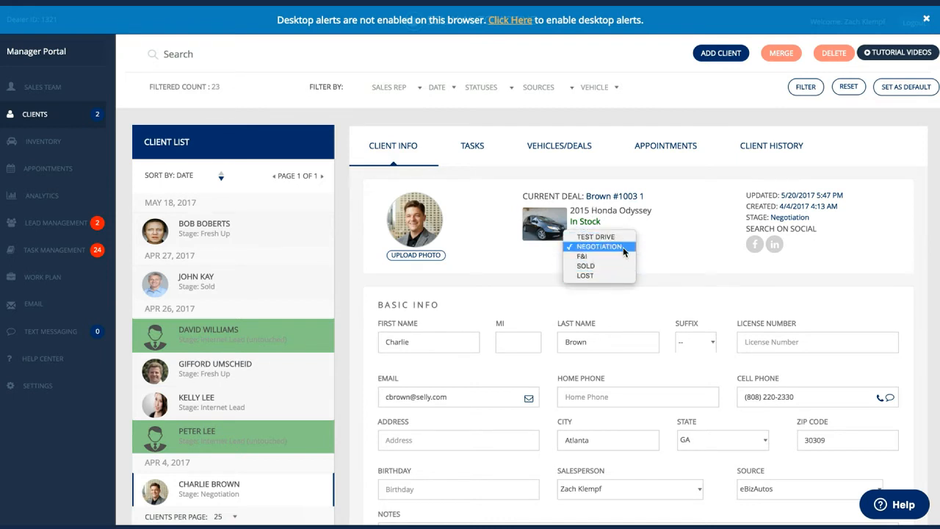
left_click(599, 247)
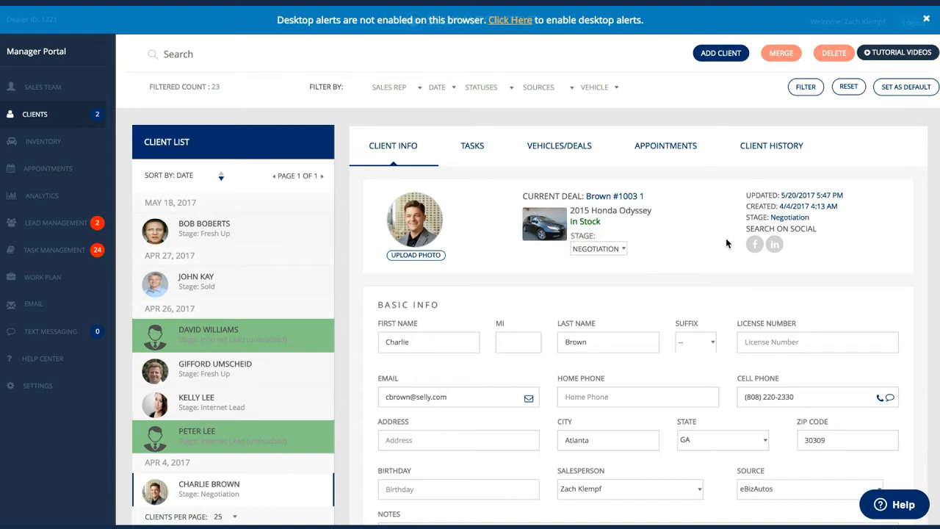
mouse_move(755, 244)
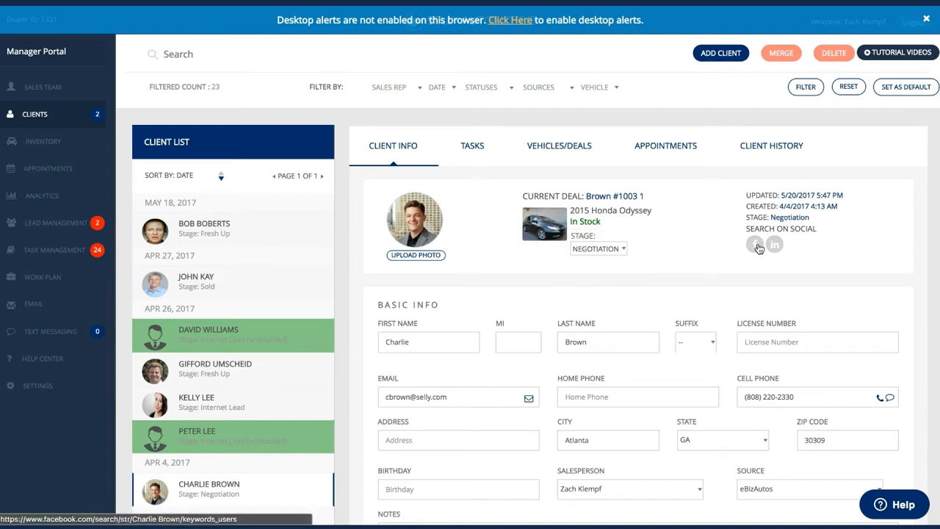
- Scroll down through Charlie Brown's basic info and contact notes
scroll("down", 3)
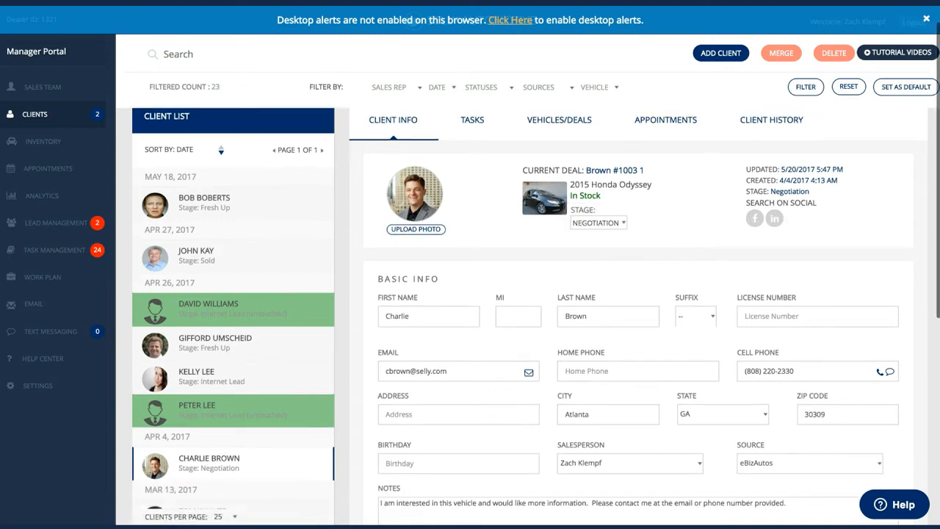
scroll("down", 3)
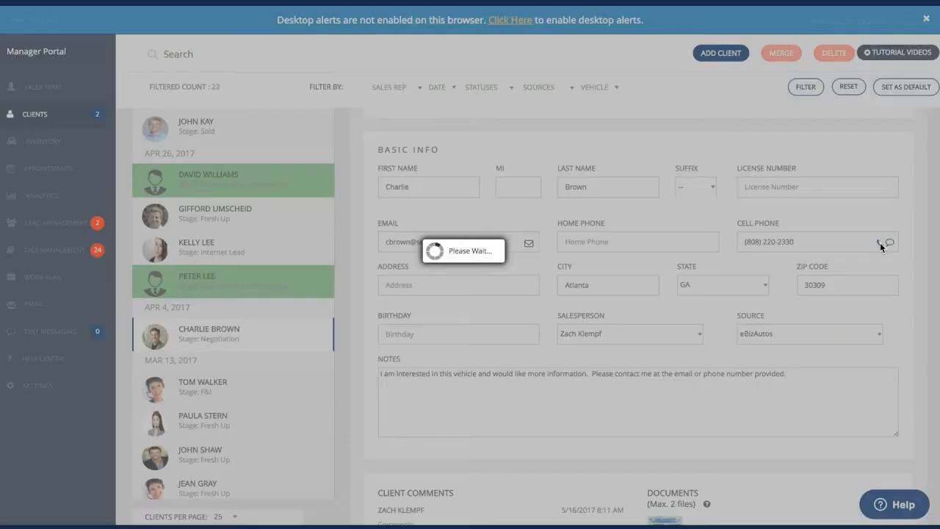
left_click(877, 241)
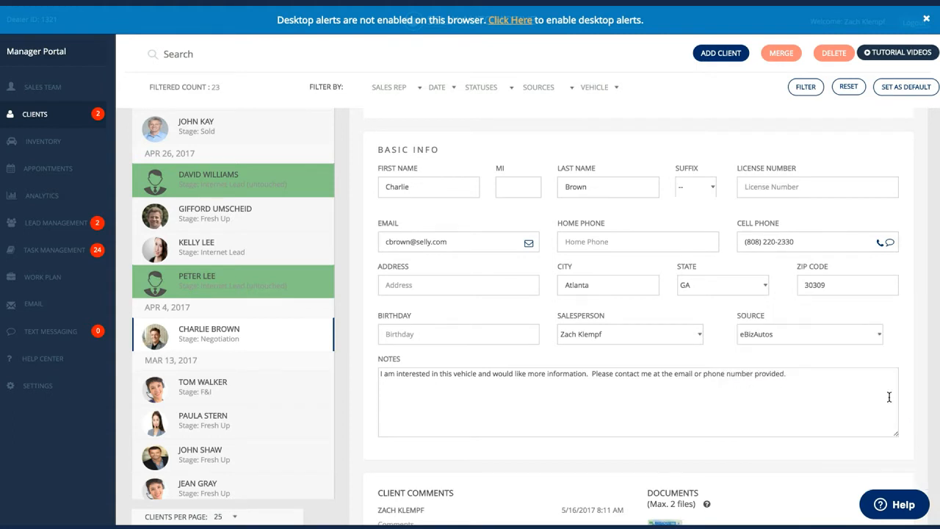
scroll("down", 3)
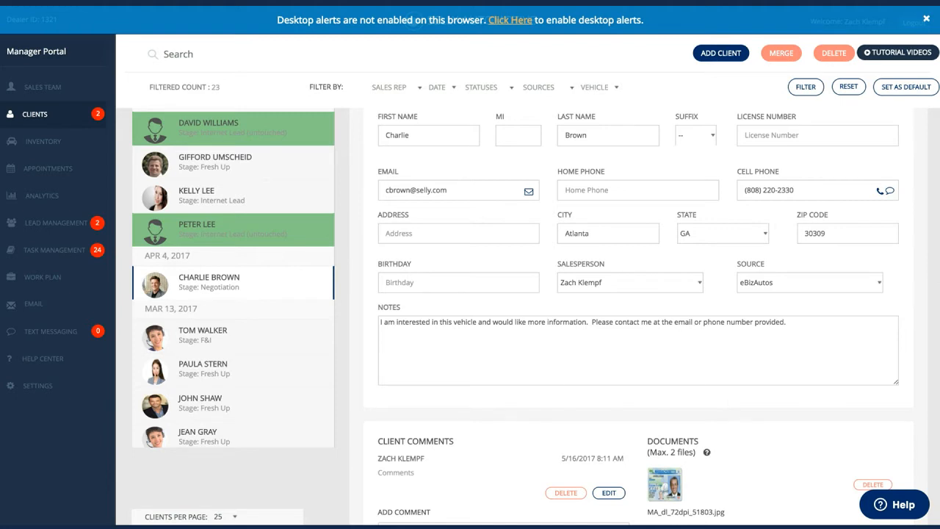
scroll("down", 3)
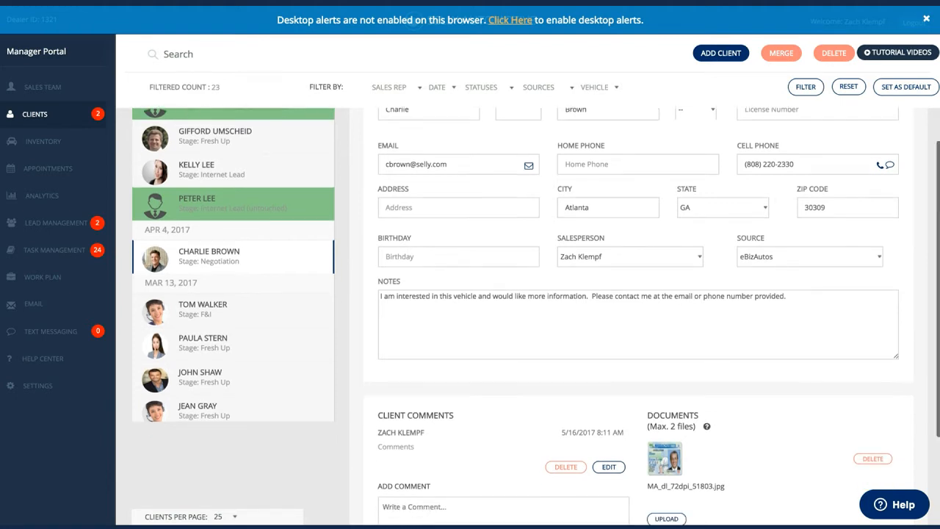
scroll("down", 3)
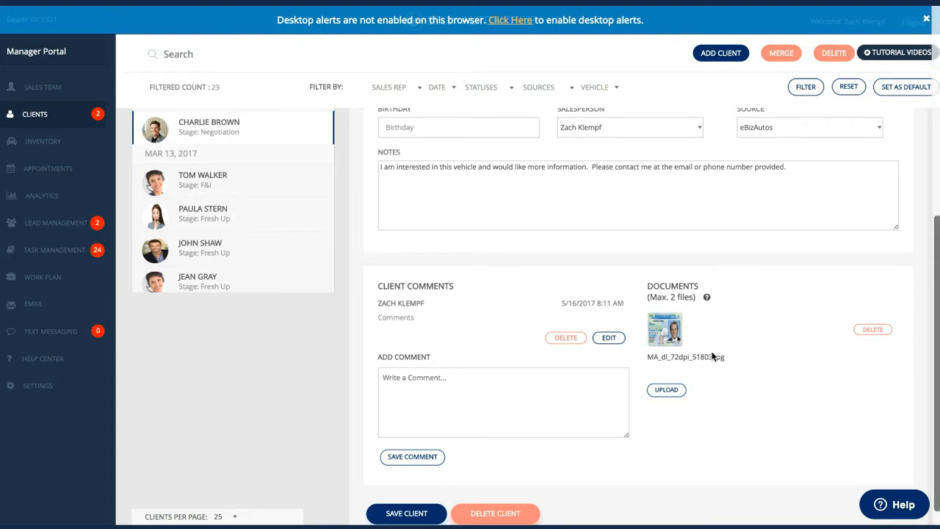
mouse_move(663, 329)
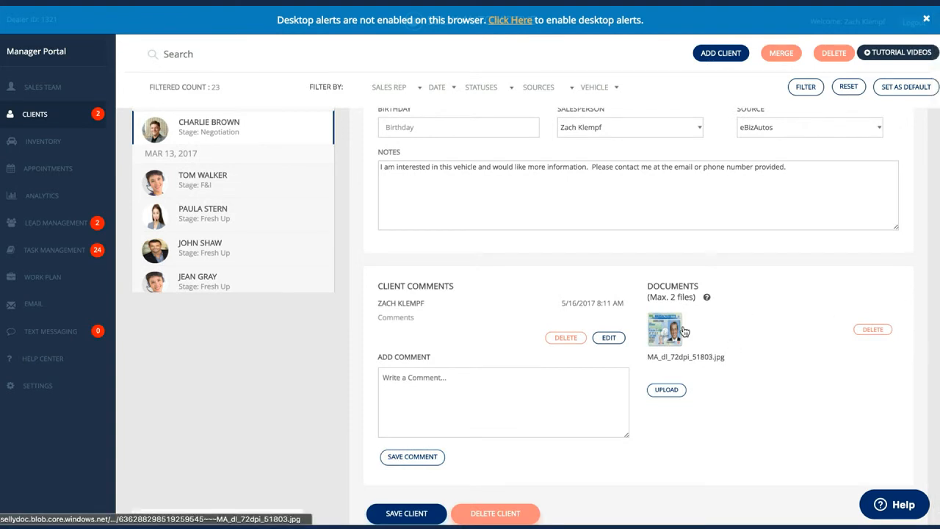
mouse_move(491, 314)
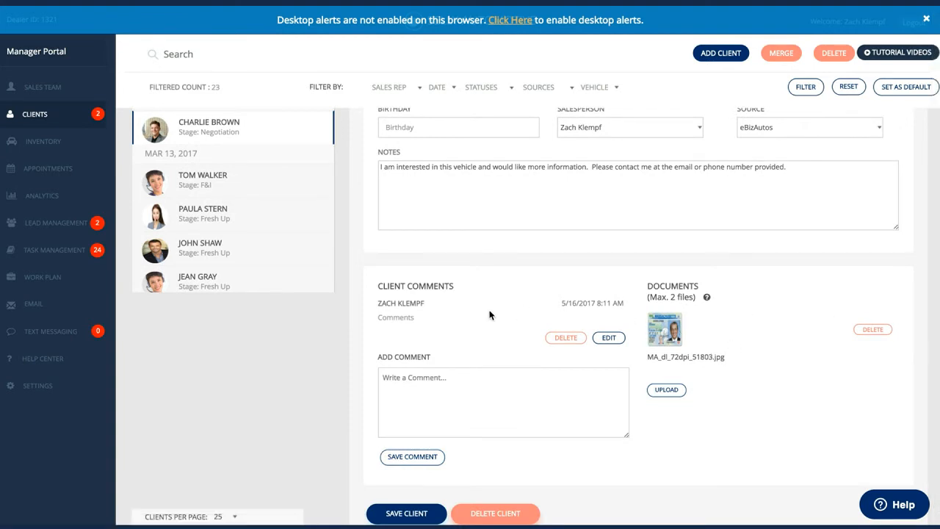
mouse_move(461, 312)
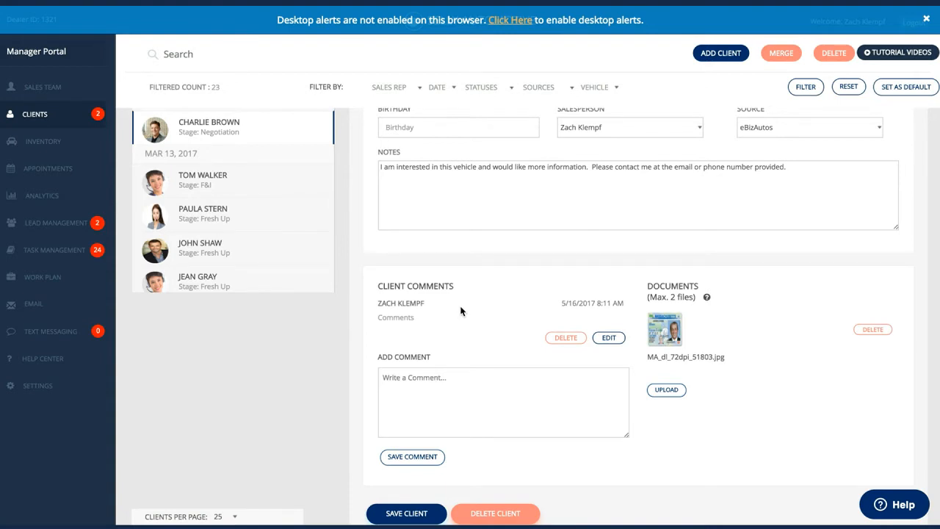
mouse_move(405, 307)
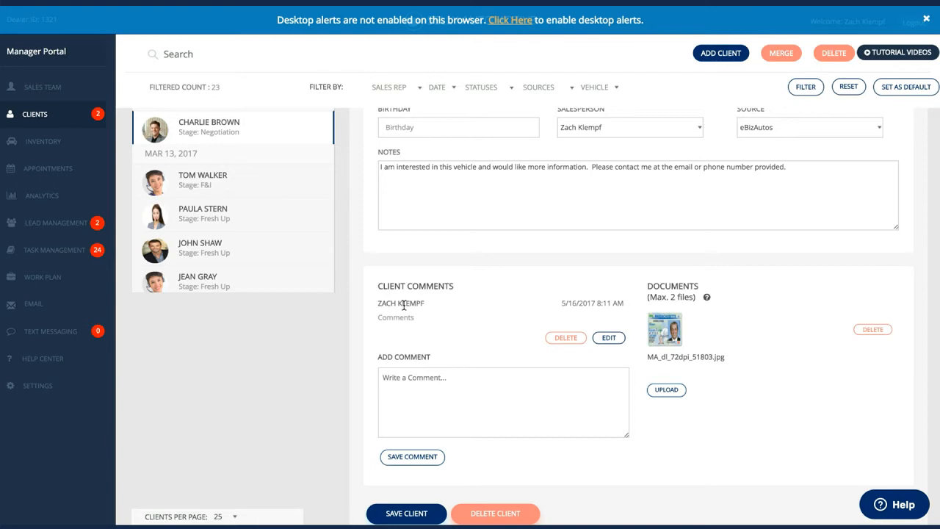
mouse_move(538, 283)
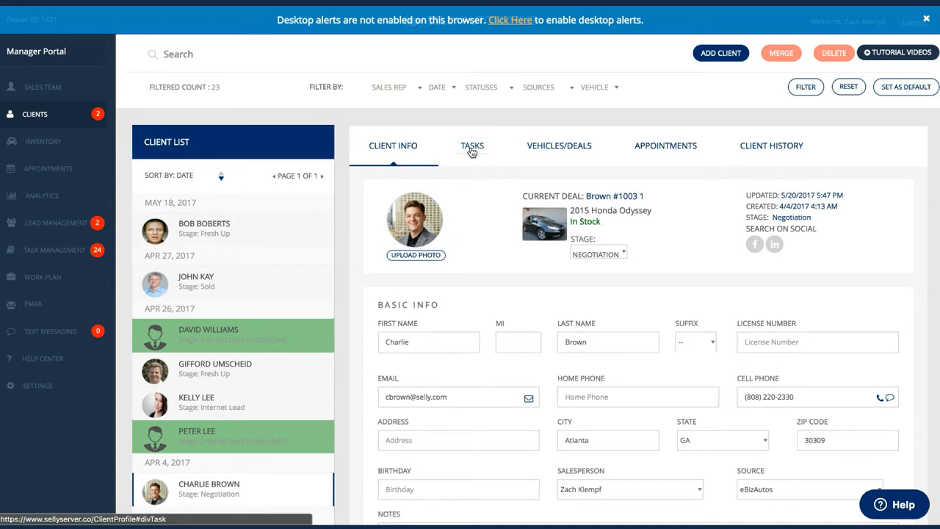
mouse_move(664, 145)
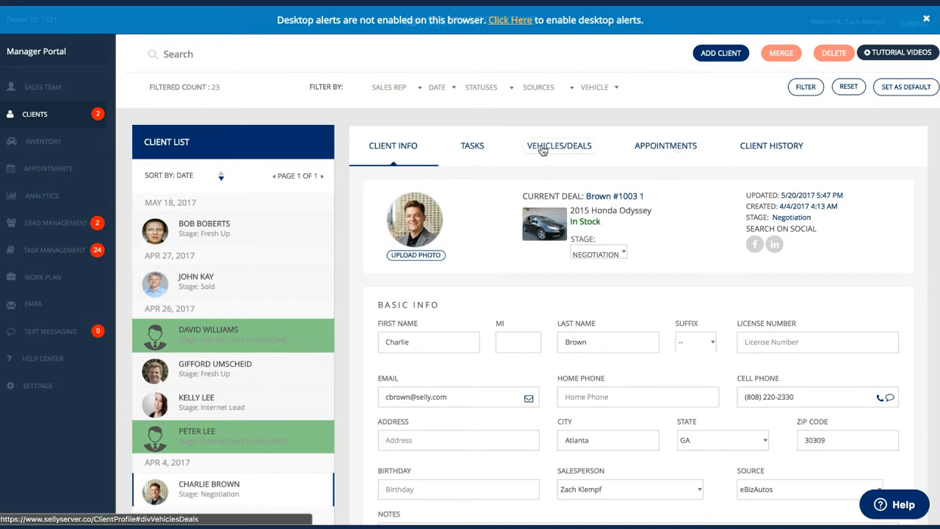
- Review Charlie Brown's 2015 Honda Odyssey deal and quick quote, then his client history
left_click(558, 145)
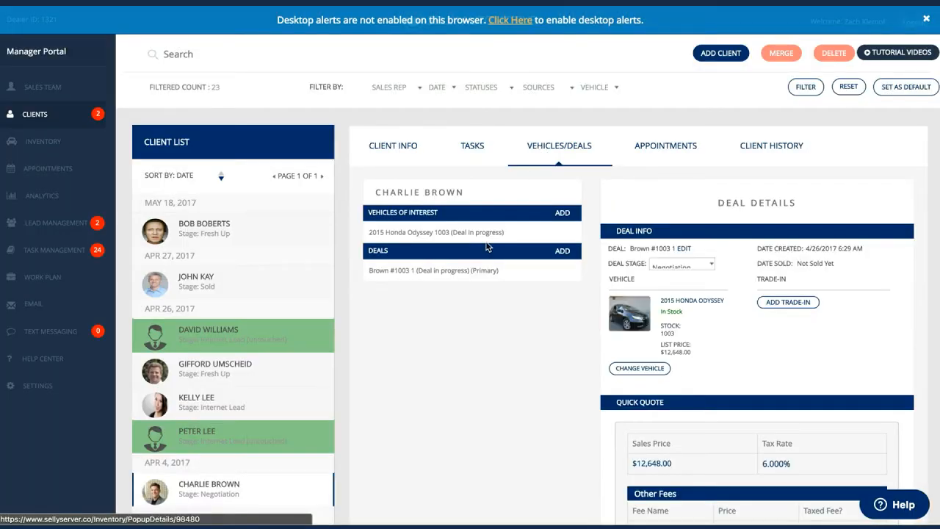
mouse_move(463, 244)
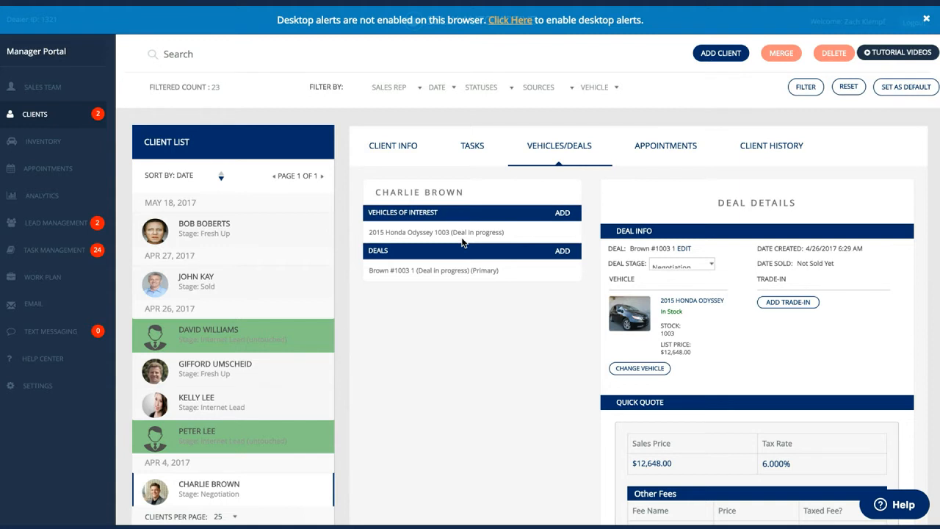
mouse_move(544, 369)
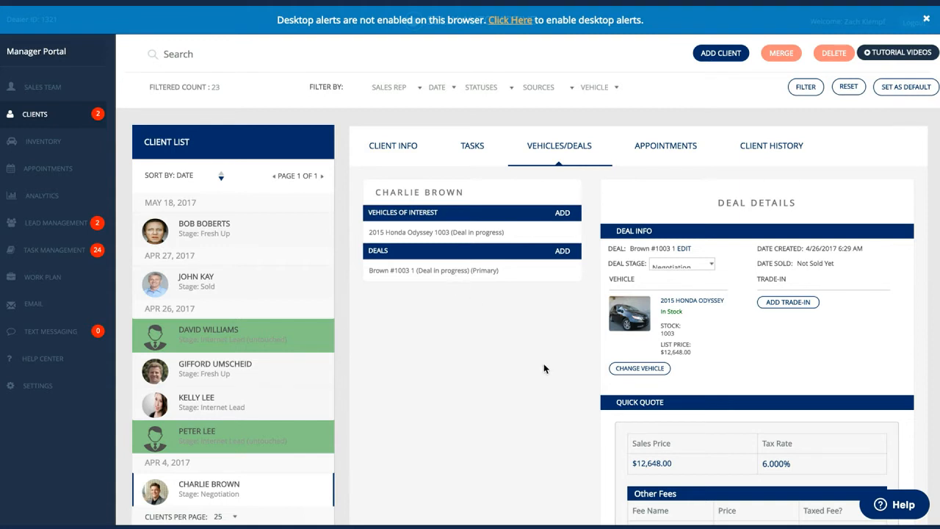
scroll("down", 3)
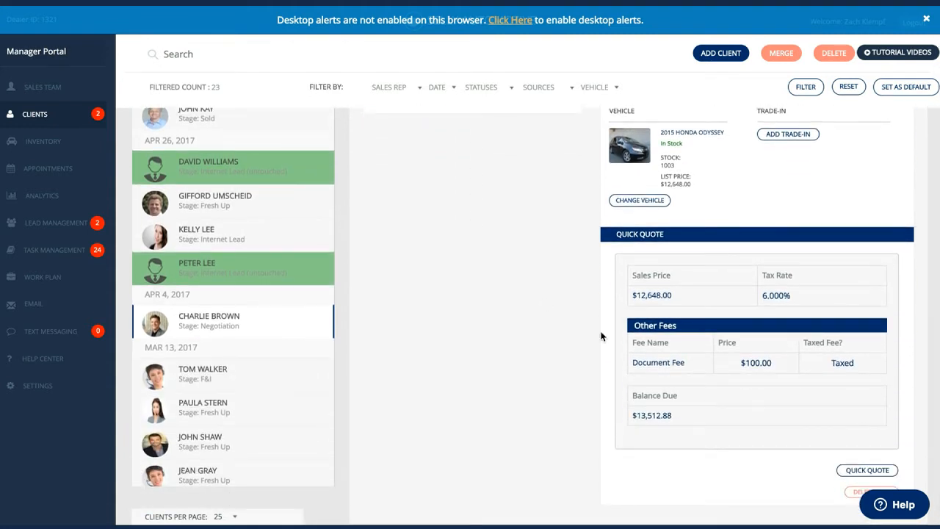
mouse_move(629, 323)
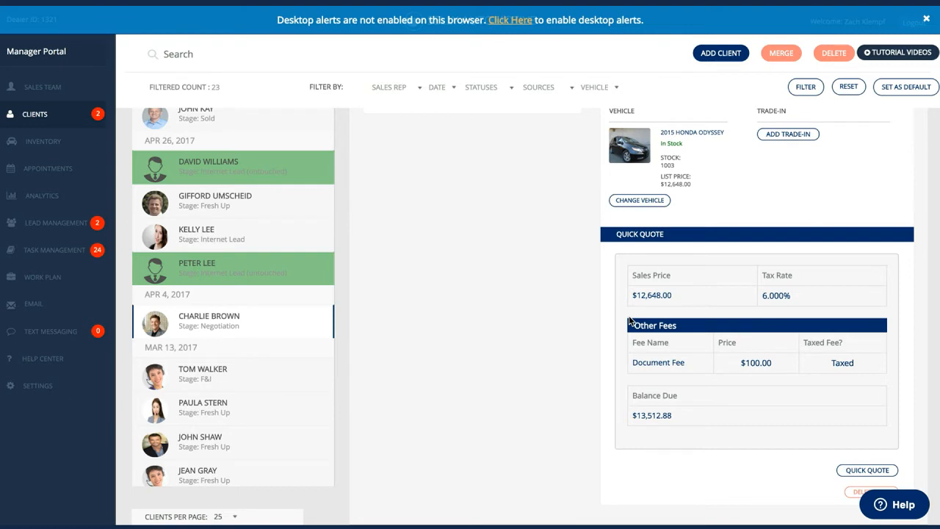
mouse_move(794, 441)
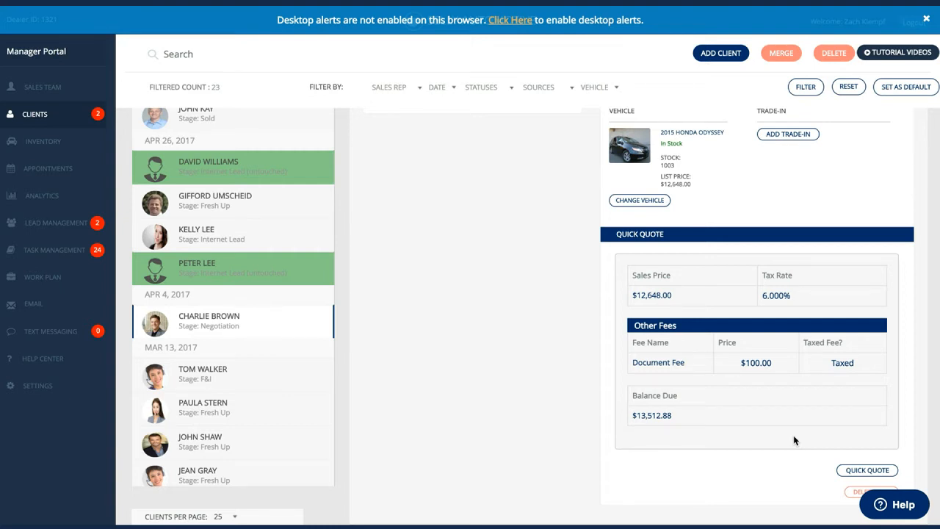
mouse_move(722, 370)
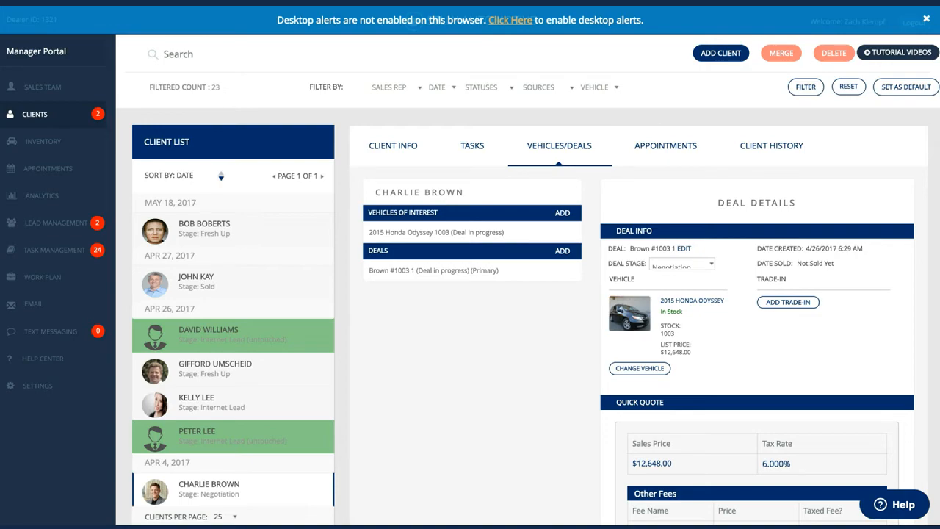
left_click(771, 145)
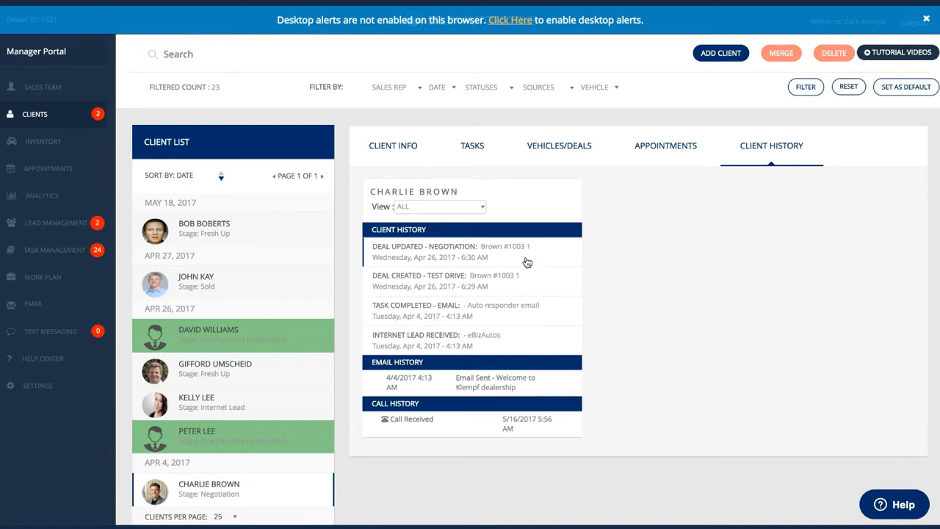
mouse_move(496, 402)
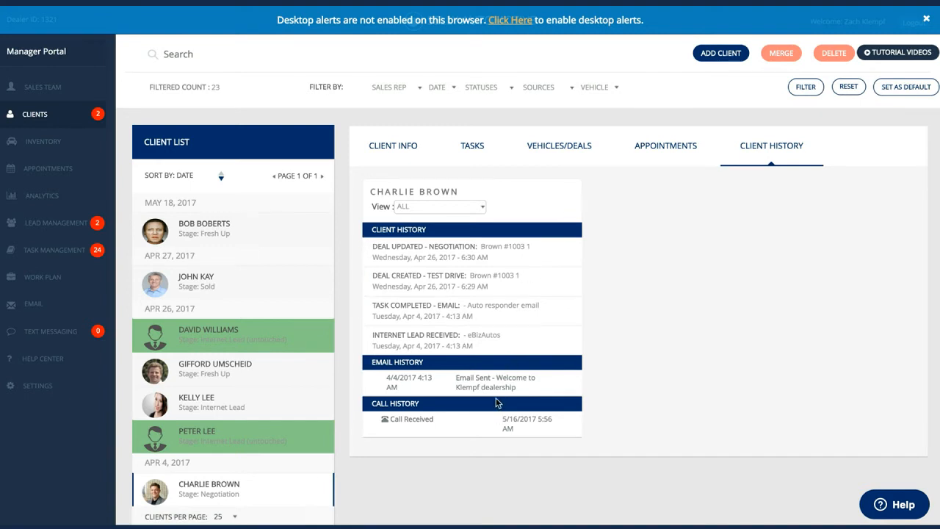
mouse_move(487, 427)
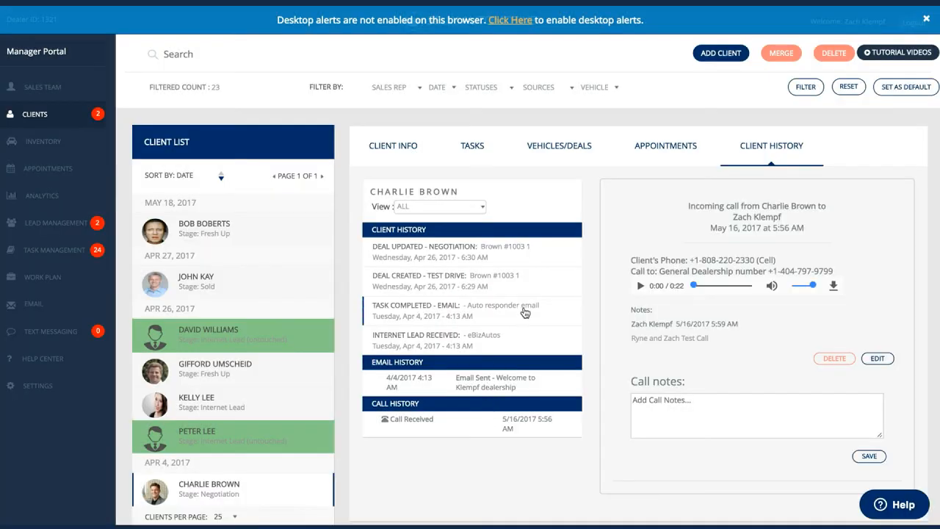
mouse_move(737, 244)
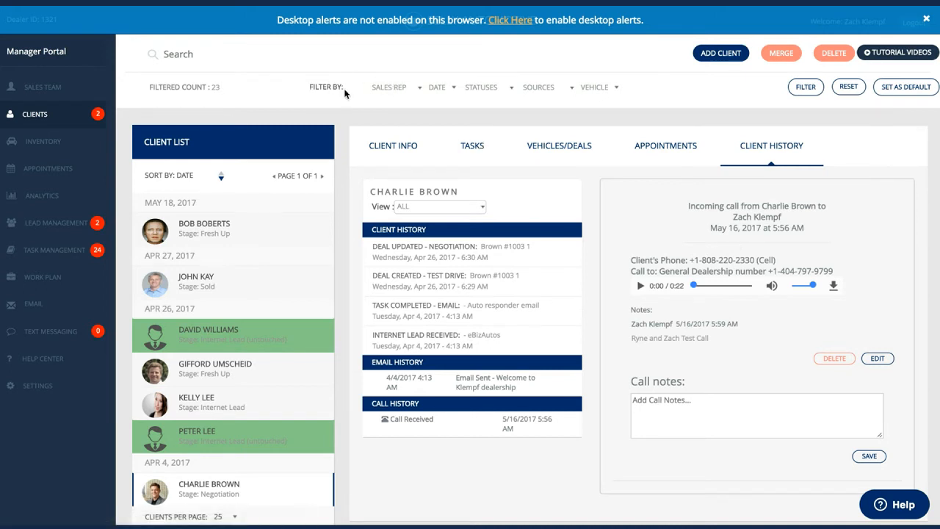
mouse_move(467, 97)
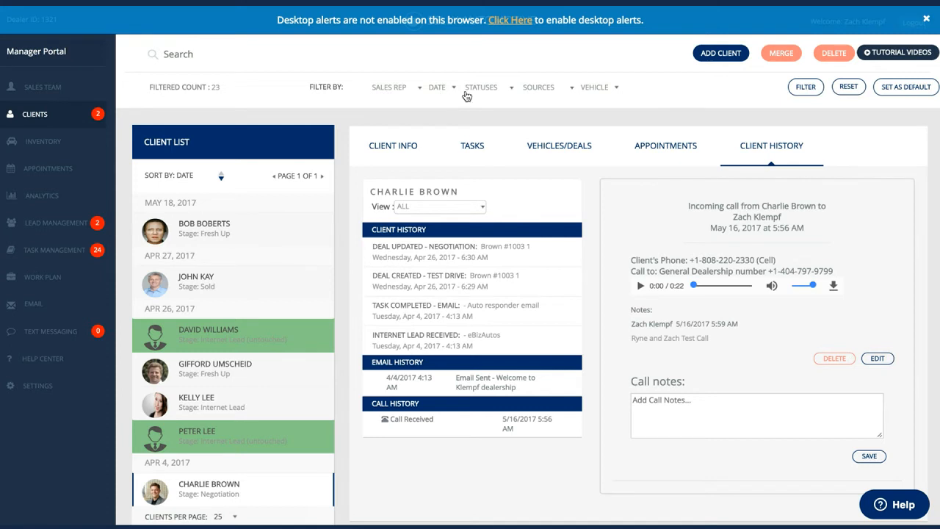
mouse_move(619, 101)
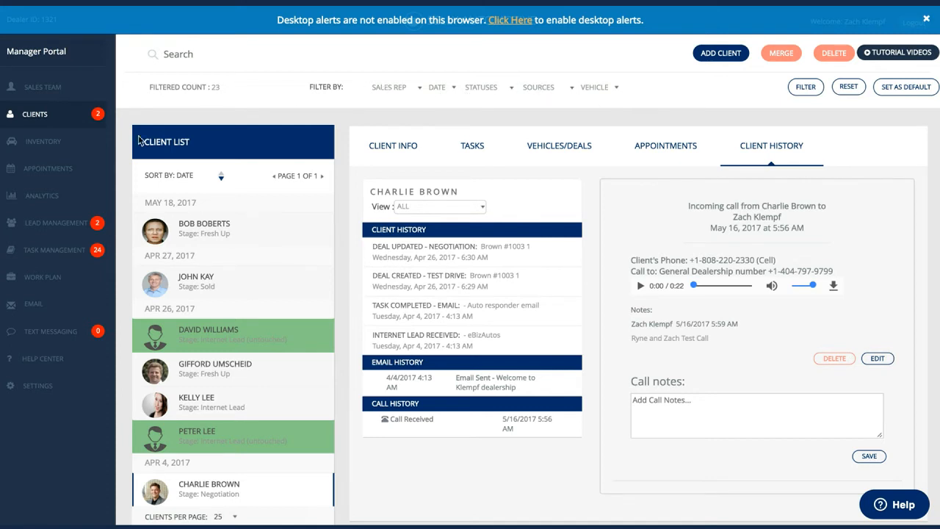
- Go to the dealership's vehicle Inventory page from the sidebar
left_click(44, 141)
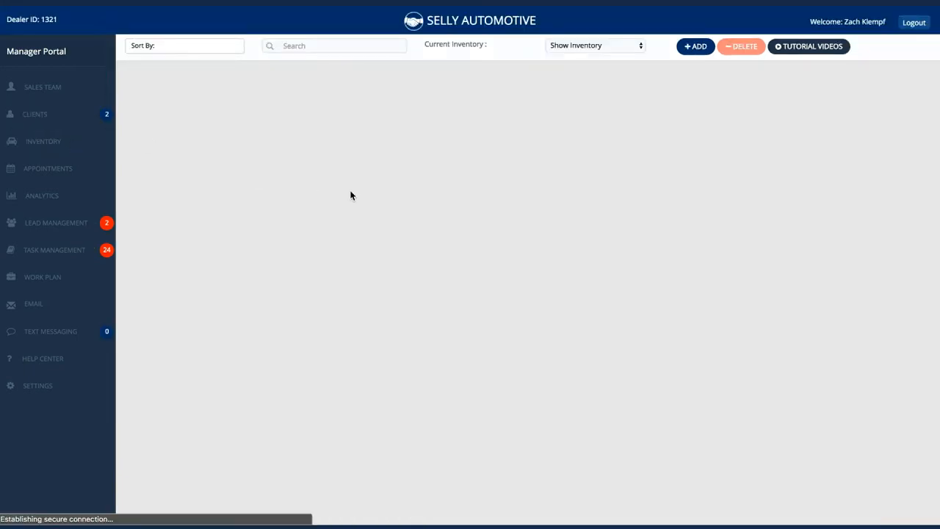
- Open the 2013 Mercedes-Benz CL-Class details and its estimated market value chart
left_click(45, 141)
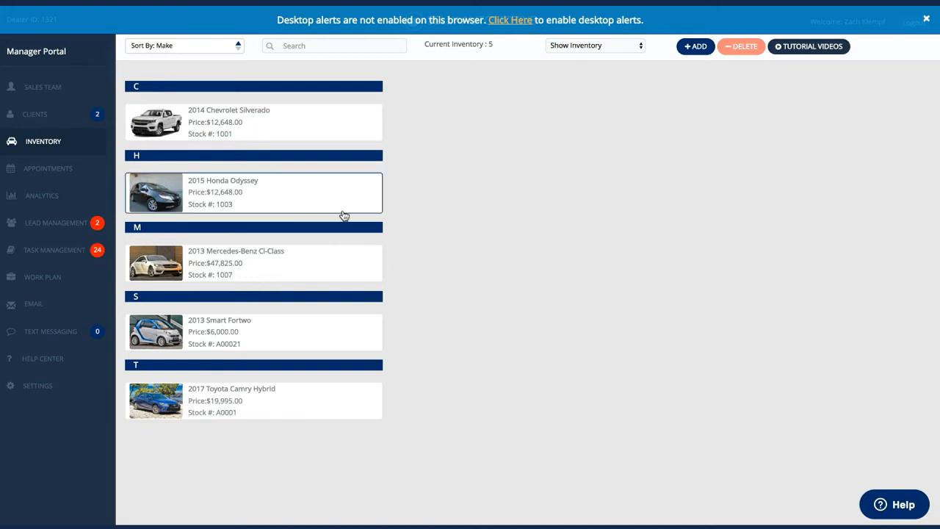
mouse_move(314, 256)
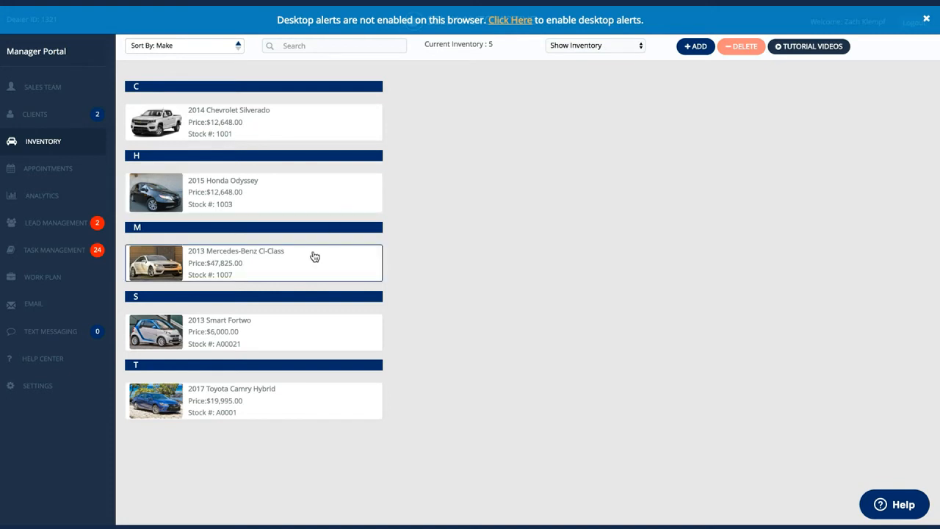
left_click(235, 261)
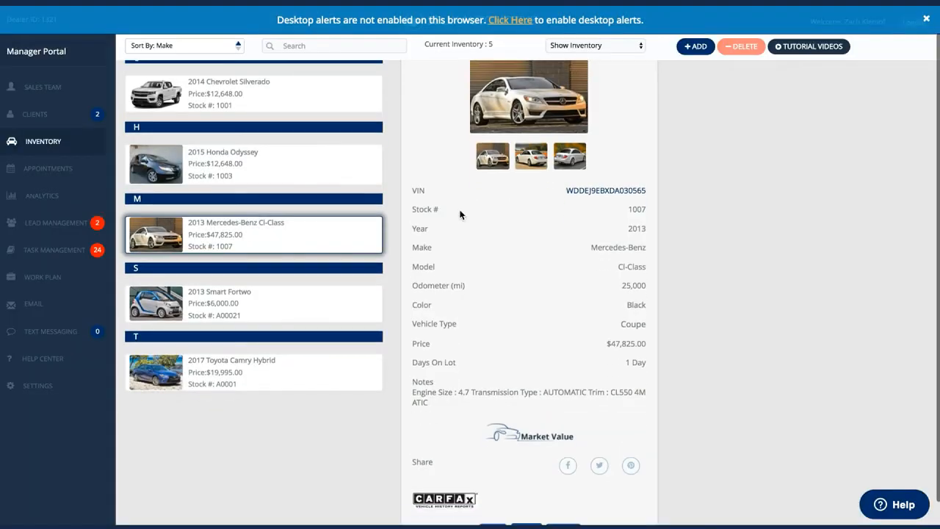
mouse_move(752, 200)
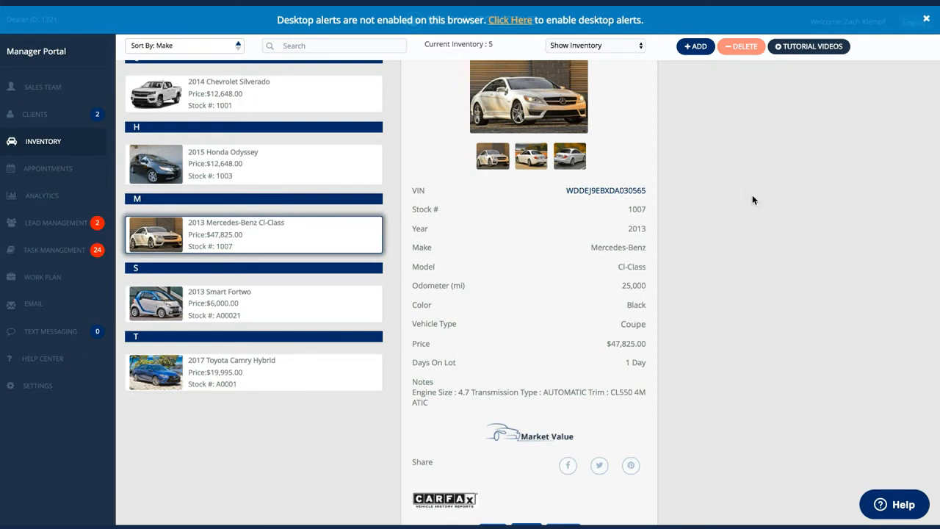
mouse_move(629, 376)
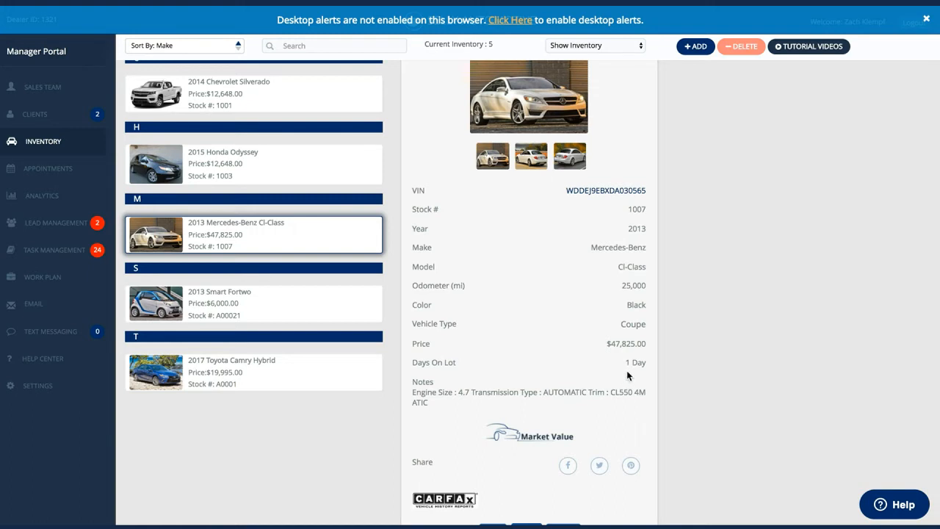
mouse_move(571, 478)
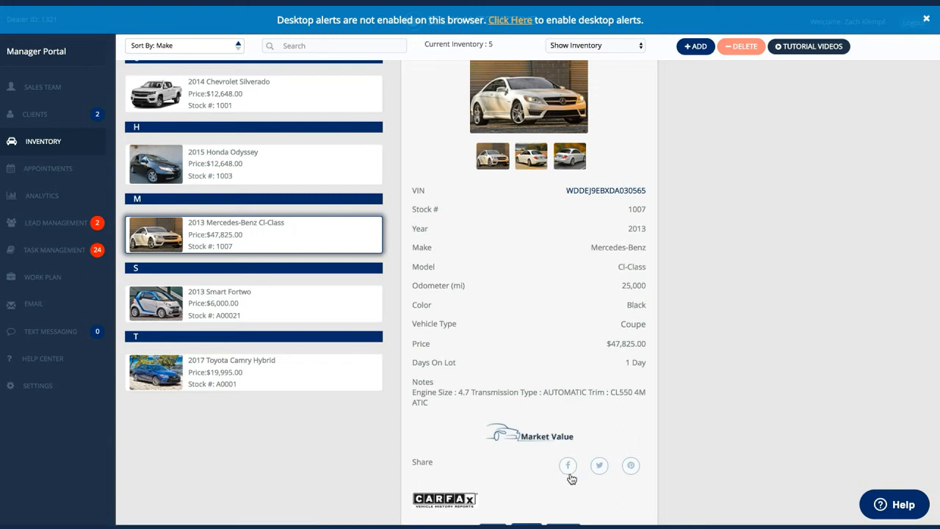
left_click(546, 435)
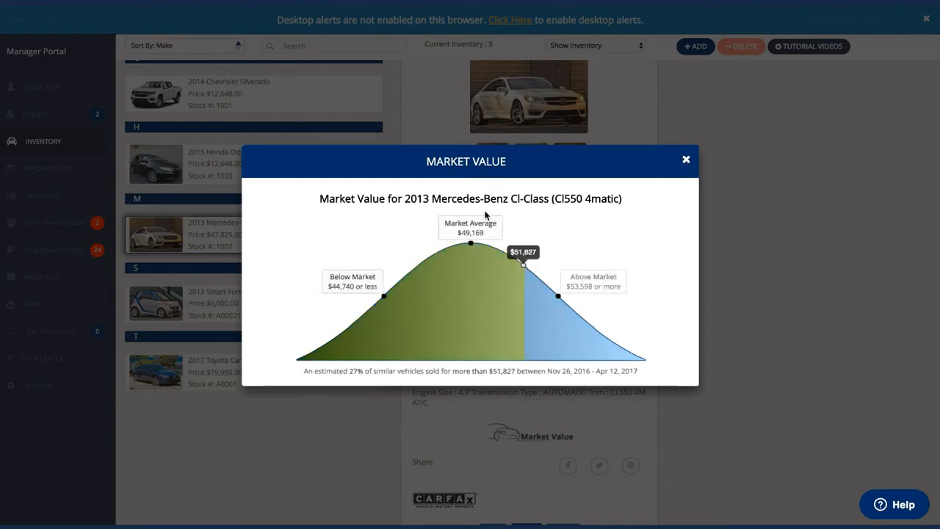
mouse_move(681, 163)
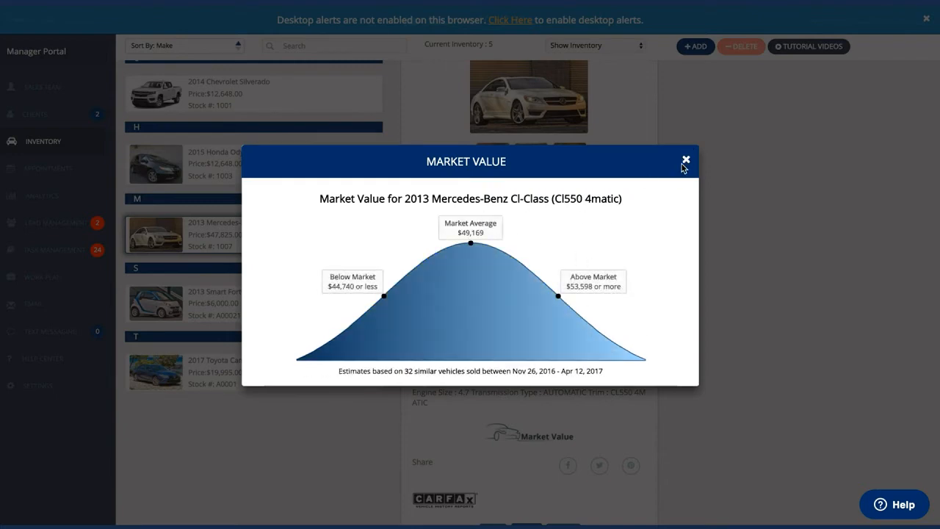
- Review the 2013 Mercedes-Benz CL-Class details, then go to Appointments
left_click(684, 159)
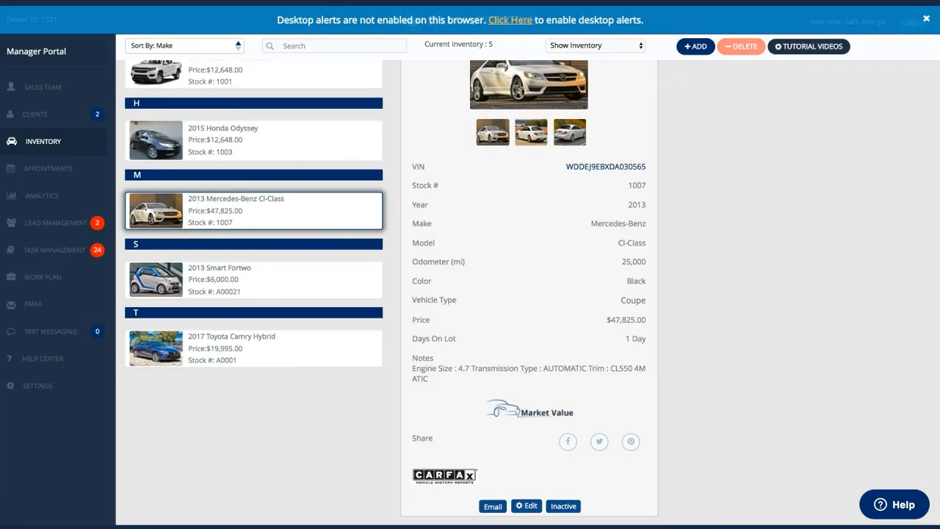
mouse_move(523, 467)
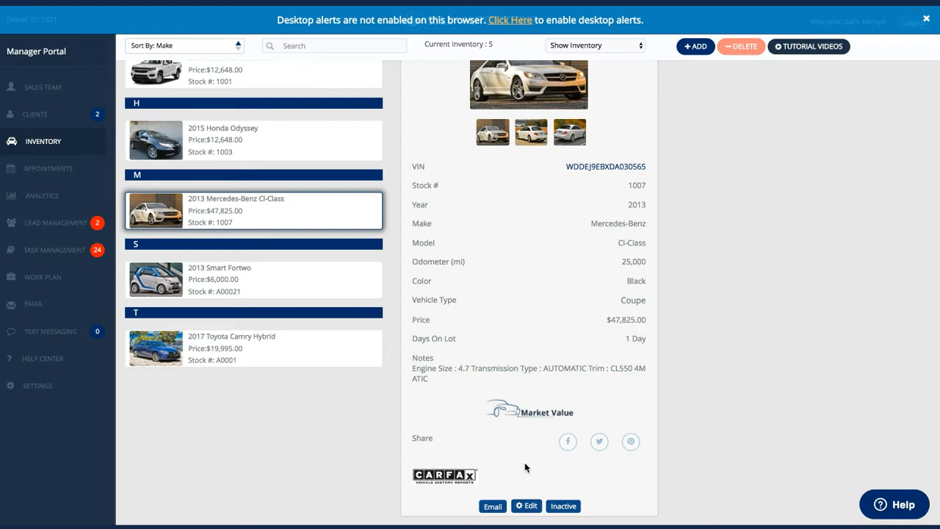
mouse_move(637, 276)
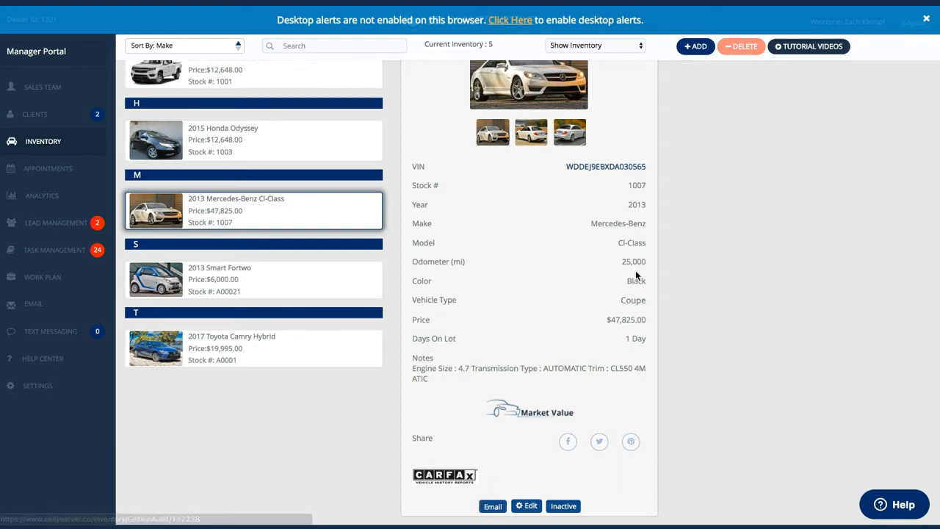
scroll("up", 3)
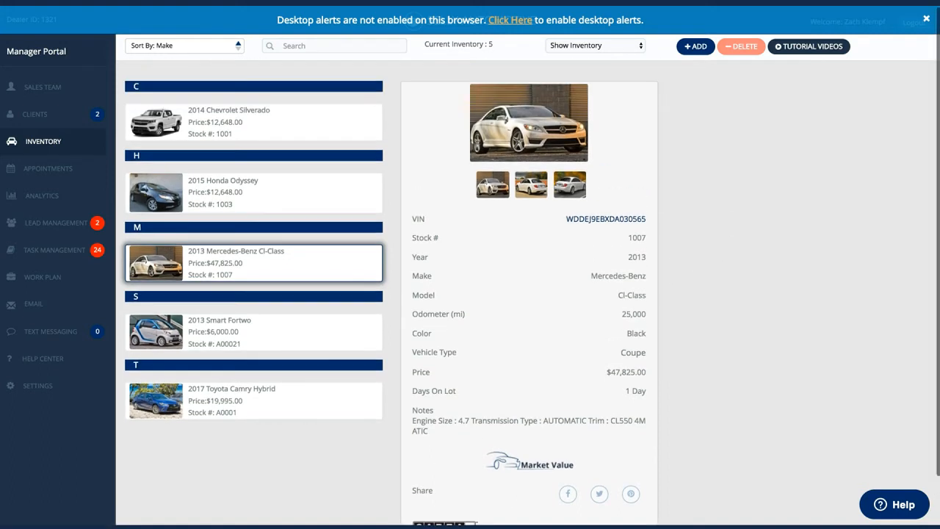
left_click(47, 167)
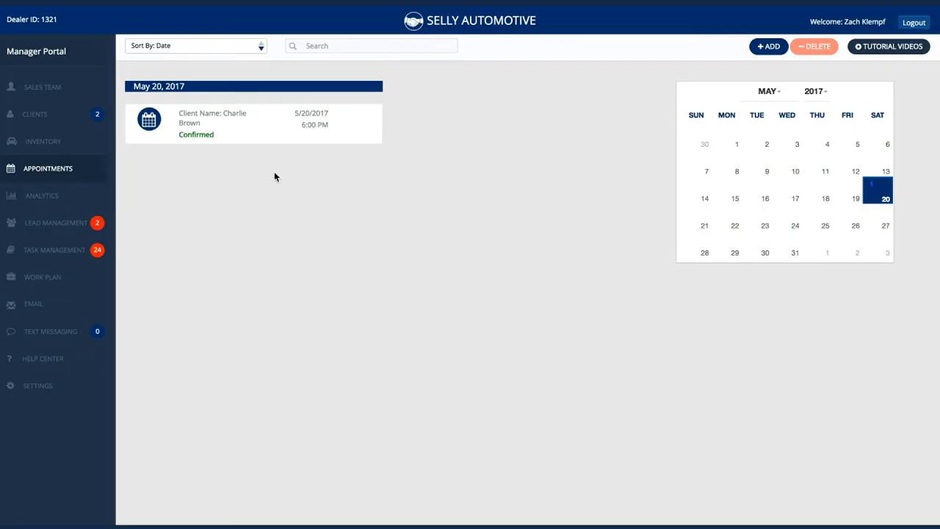
- View the May 20 appointment's details, then go to Lead Management
left_click(253, 123)
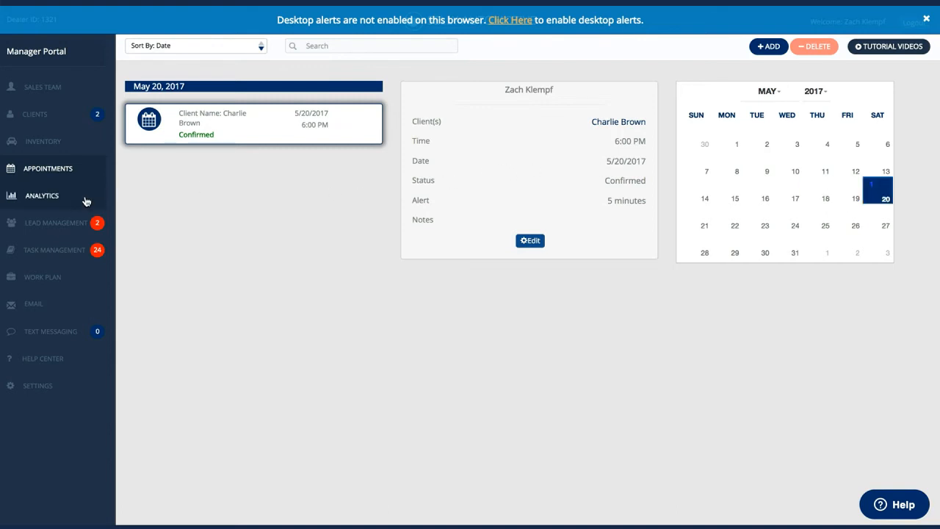
mouse_move(81, 223)
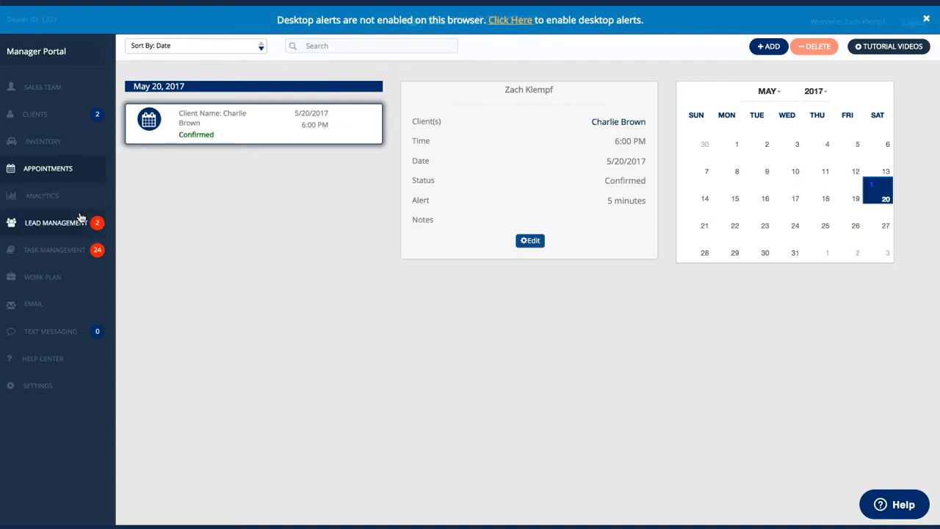
left_click(56, 223)
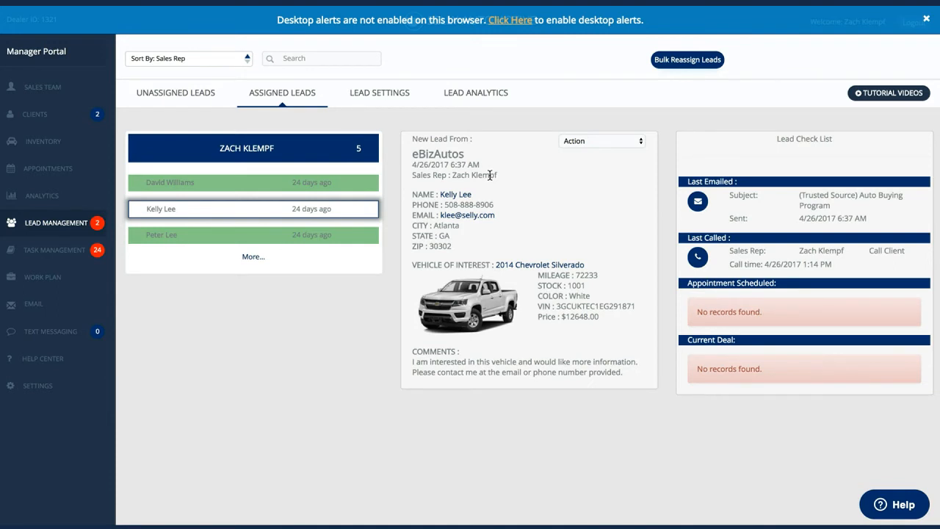
mouse_move(540, 193)
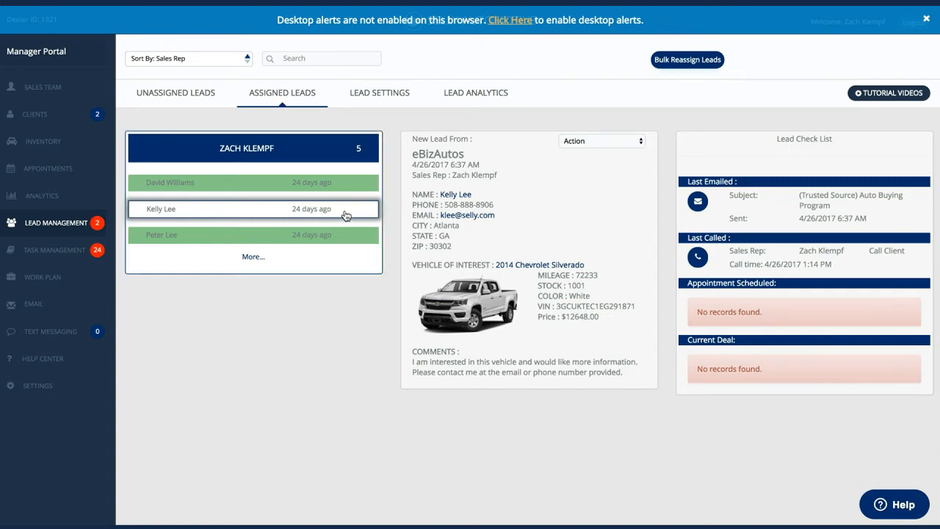
mouse_move(340, 183)
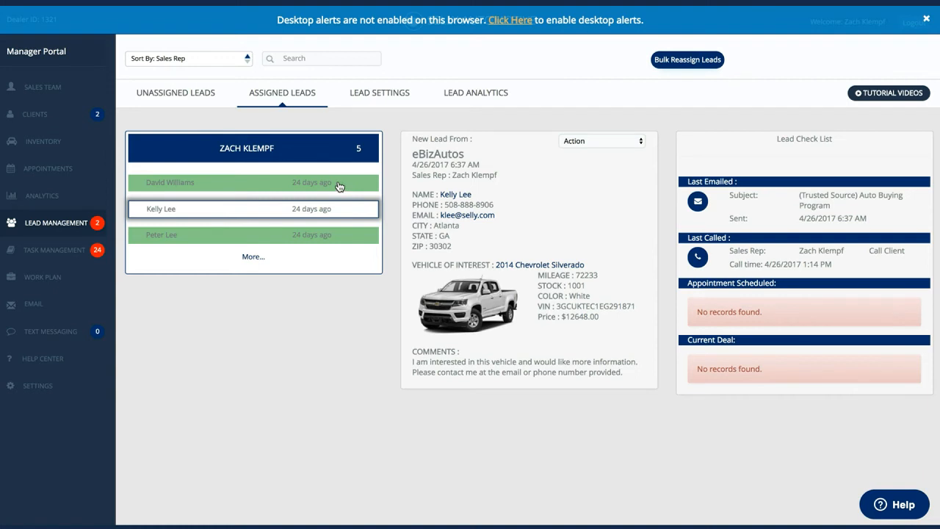
mouse_move(717, 221)
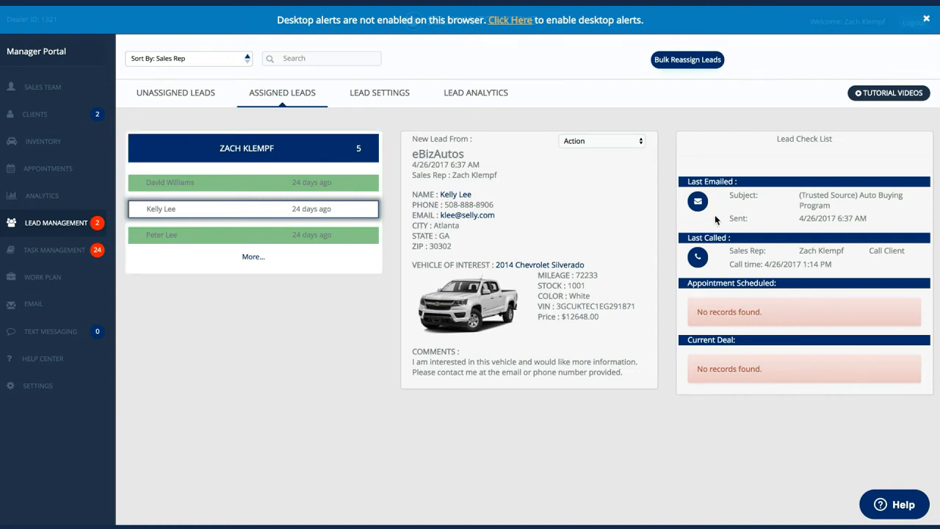
mouse_move(754, 195)
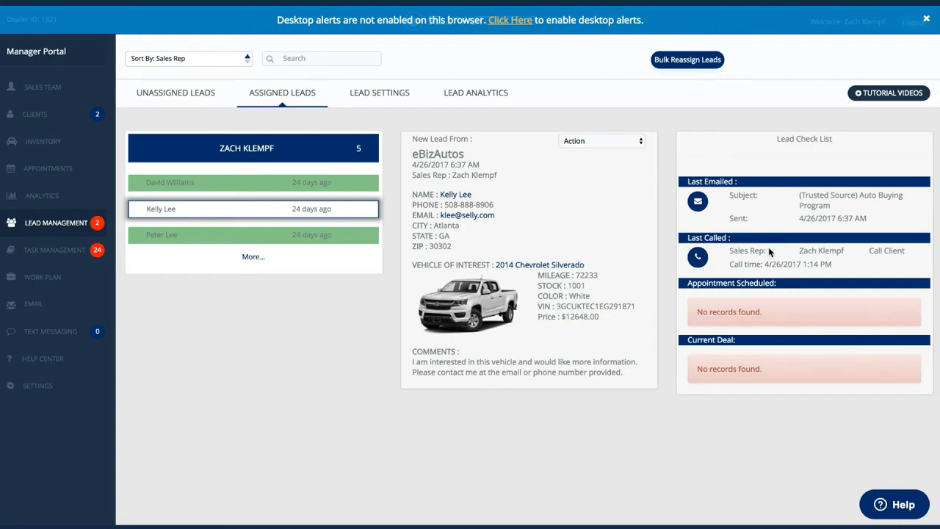
mouse_move(770, 253)
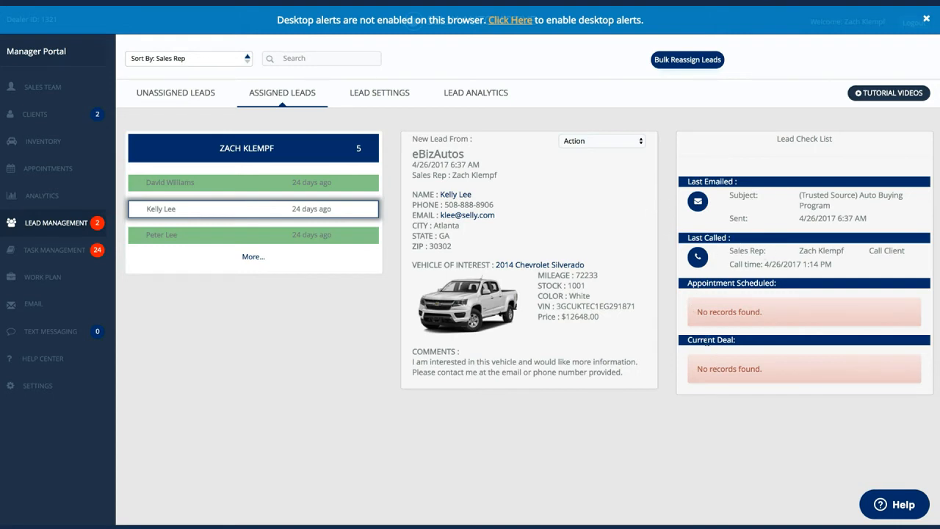
mouse_move(388, 101)
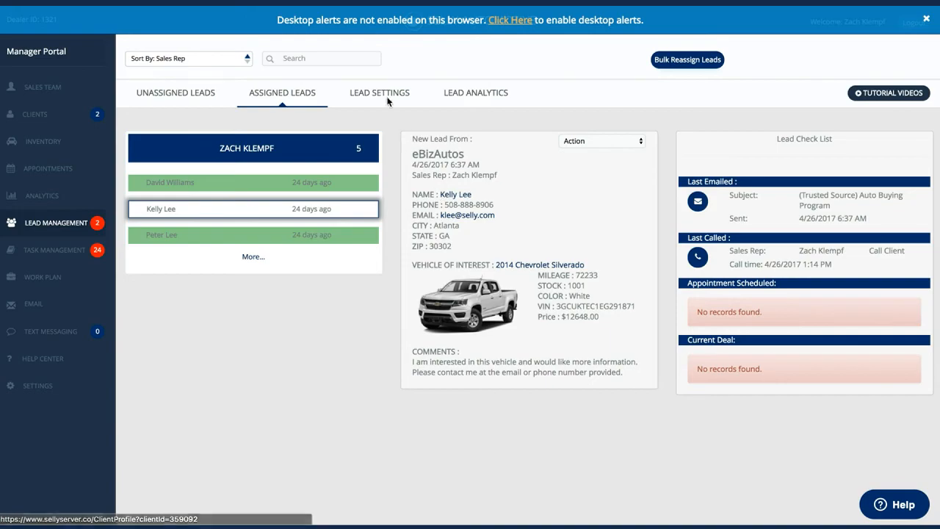
- Open the Lead Settings tab in Lead Management
left_click(379, 91)
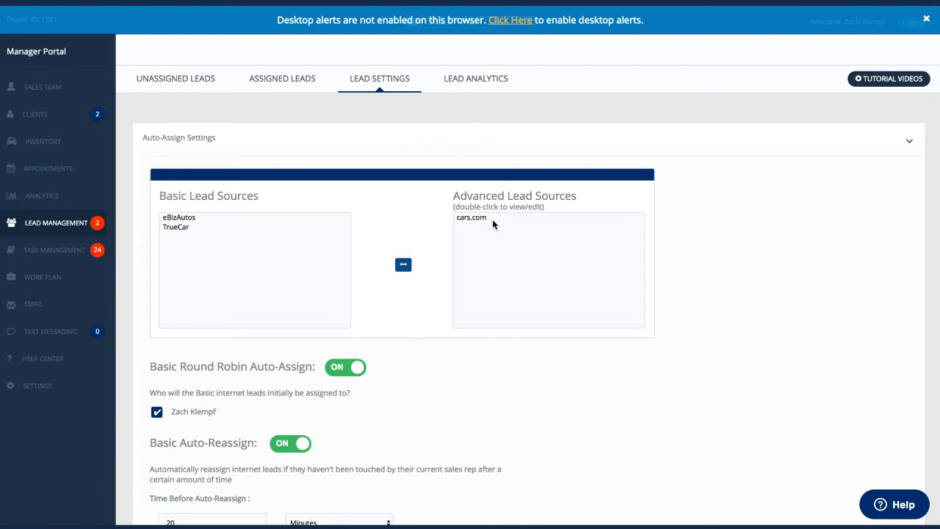
mouse_move(493, 226)
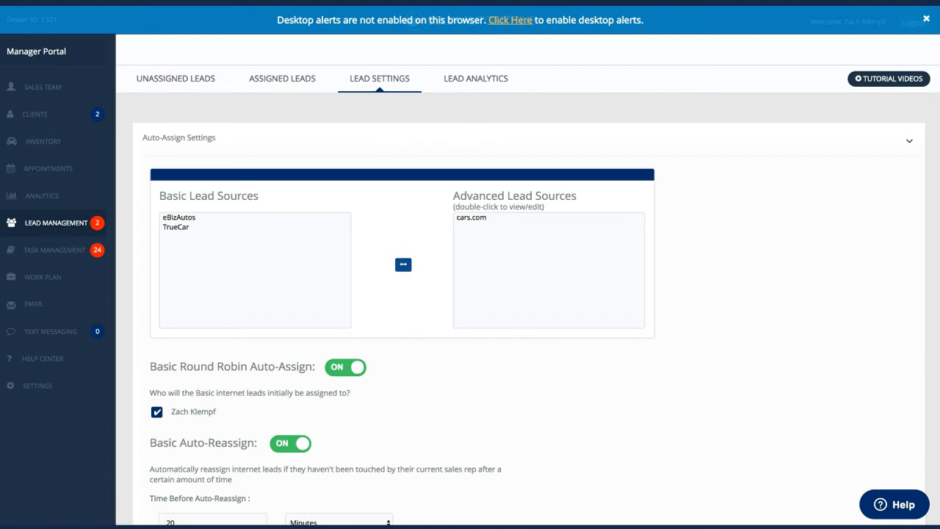
- Scroll through the lead auto-assign settings, then open Lead Analytics
scroll("down", 3)
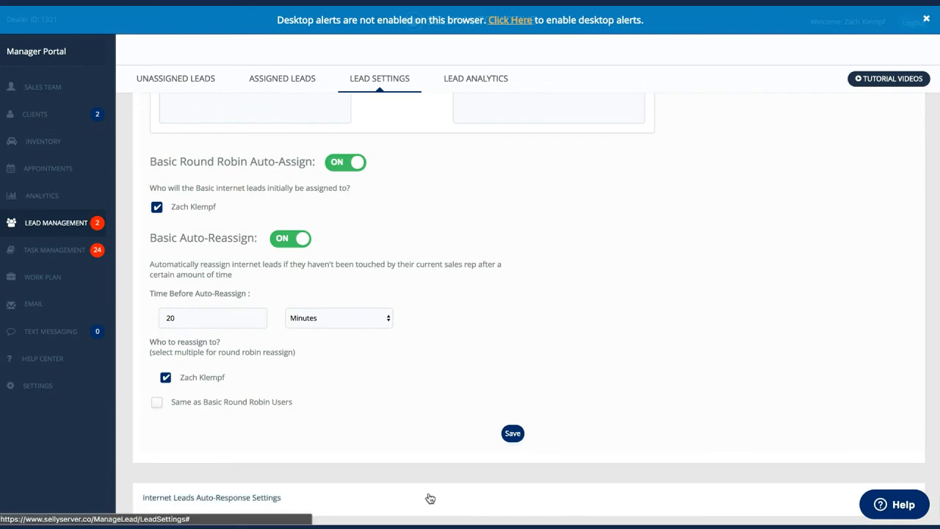
scroll("up", 3)
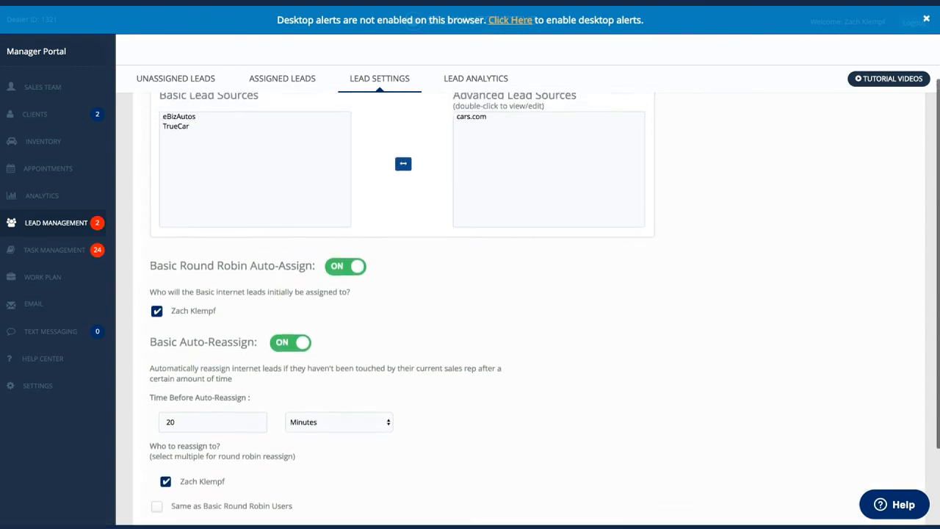
scroll("up", 3)
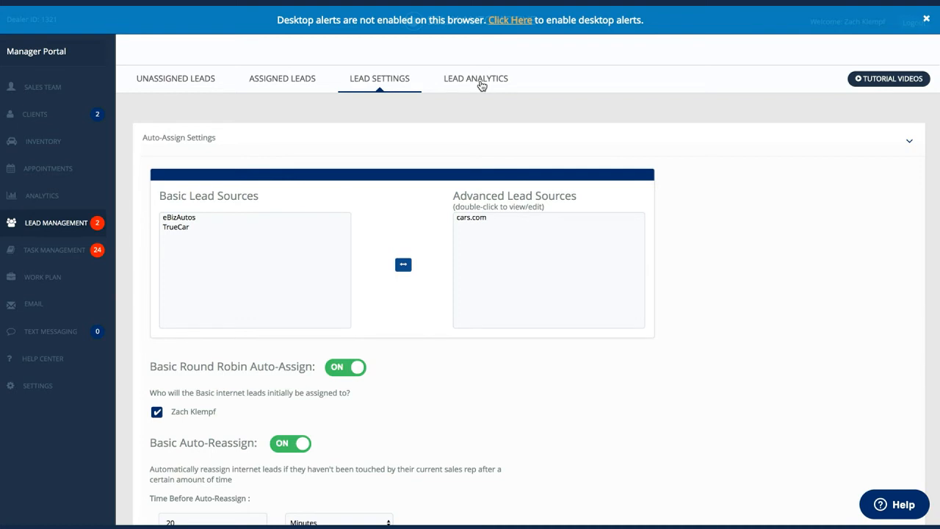
left_click(56, 250)
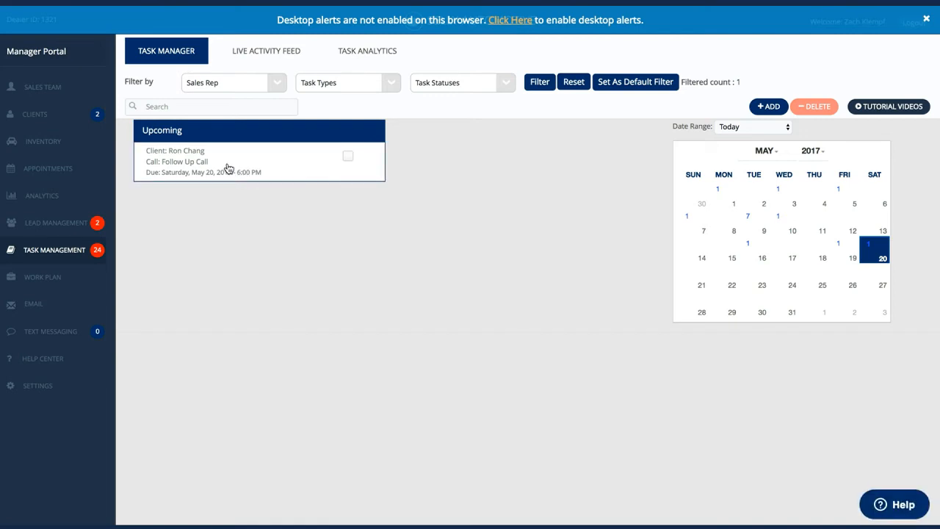
- Show the upcoming follow-up call task's details for the 2015 Honda Odyssey
left_click(205, 162)
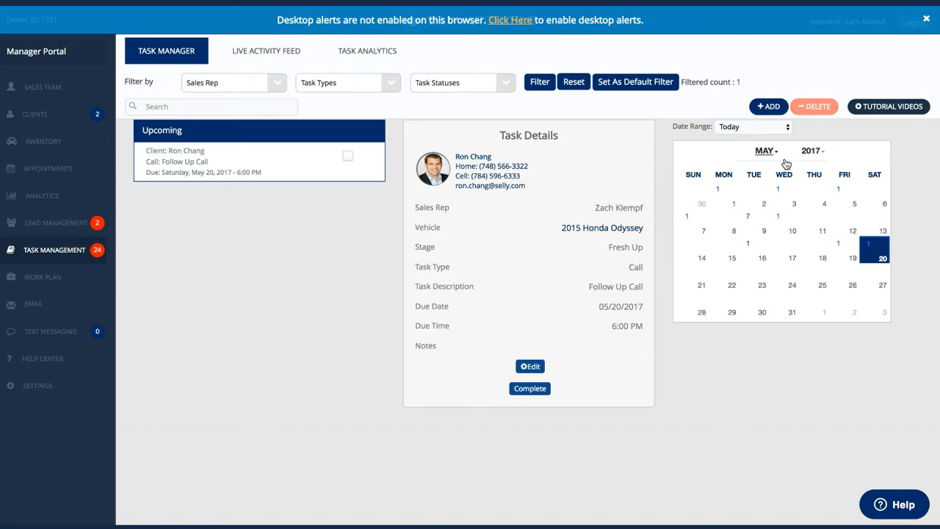
mouse_move(772, 165)
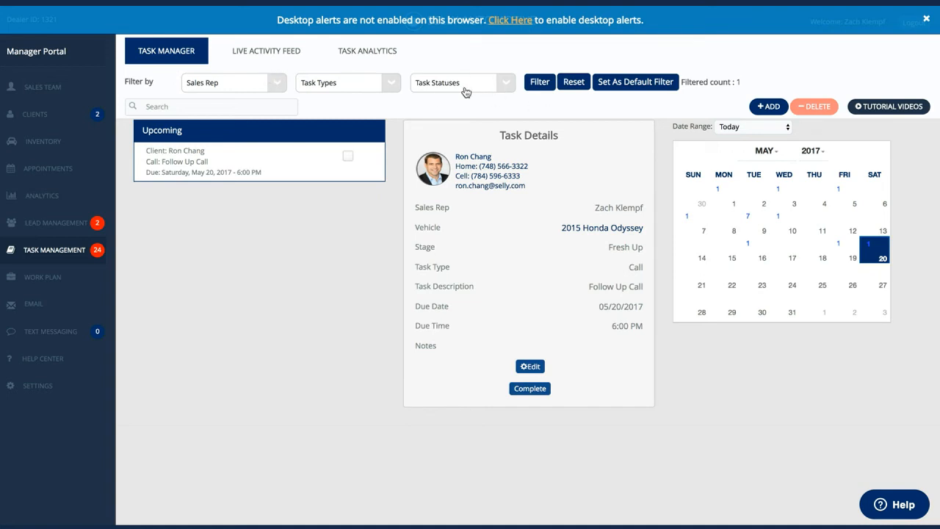
mouse_move(265, 50)
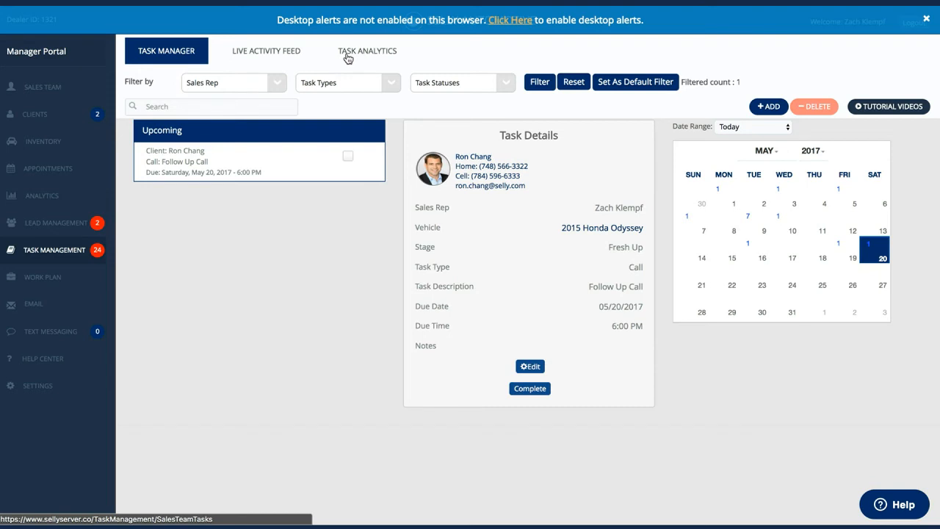
mouse_move(41, 276)
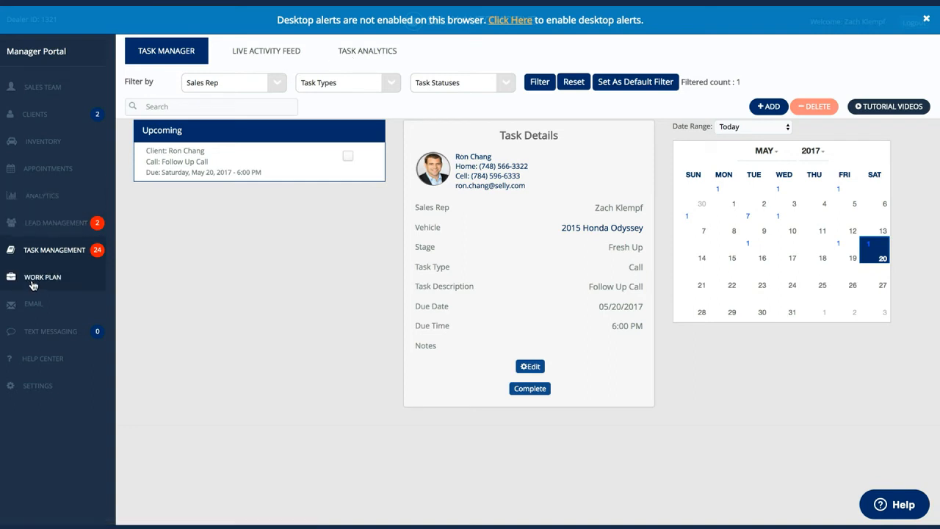
- View the Work Plan page listing the Internet Lead schedule of timed emails, calls and texts
left_click(41, 276)
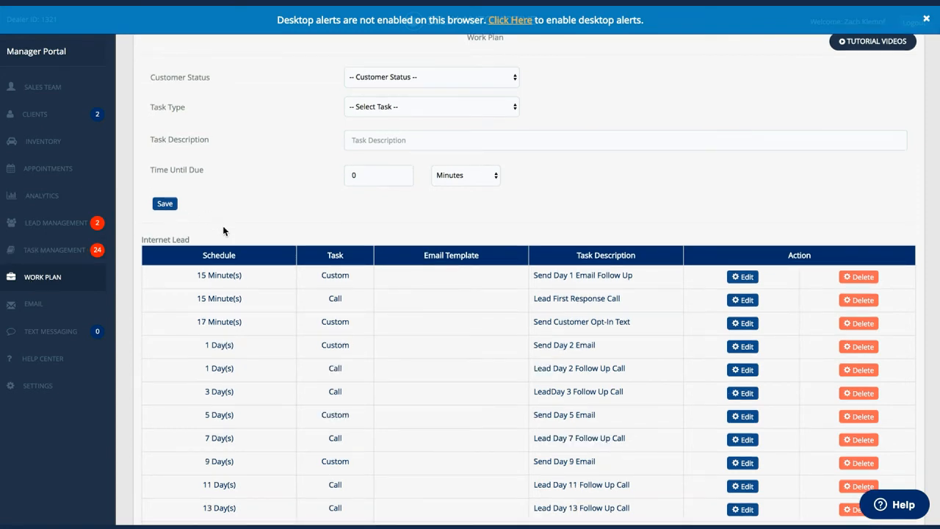
mouse_move(437, 295)
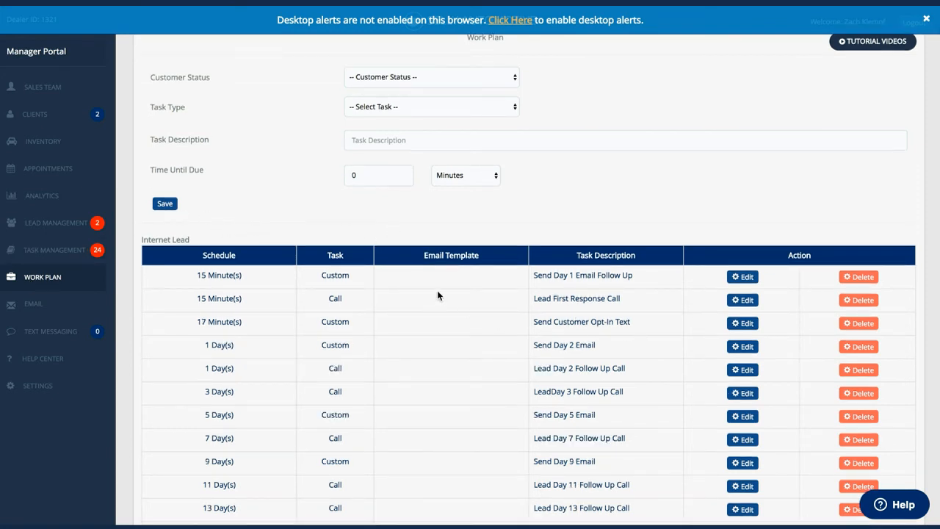
mouse_move(408, 292)
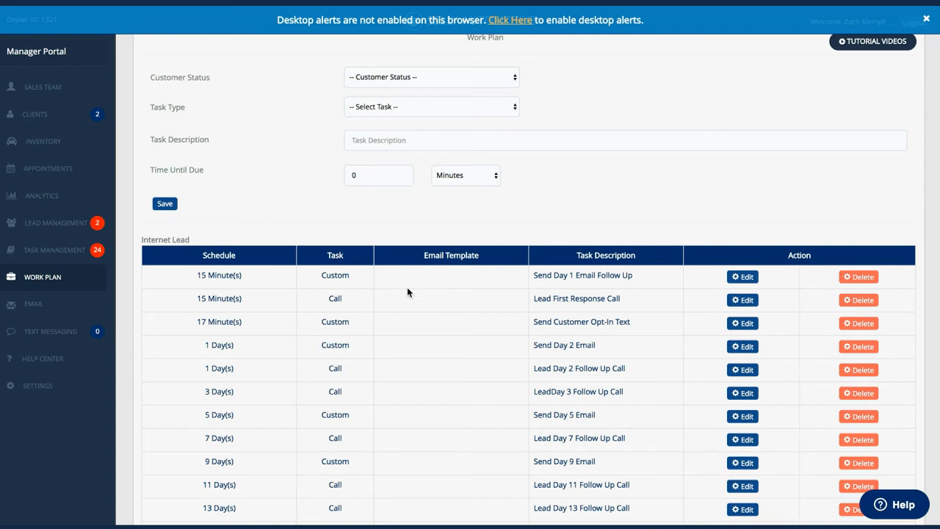
scroll("up", 3)
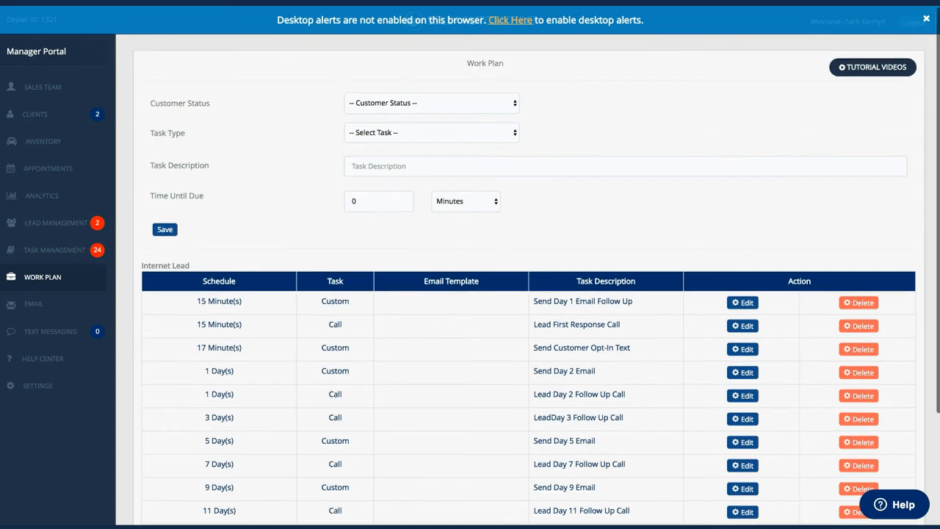
mouse_move(408, 275)
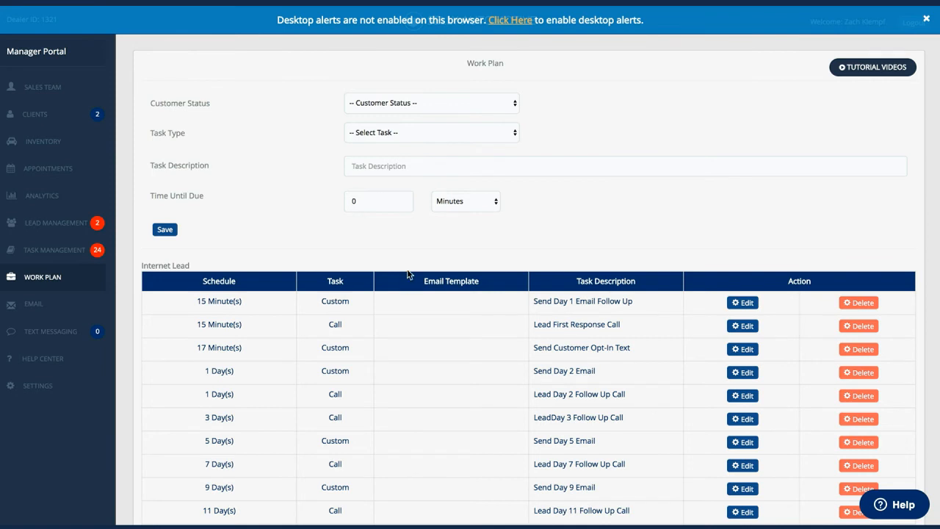
- Set the task's customer status to Special Events, schedule around Birthday, task type Email
left_click(431, 103)
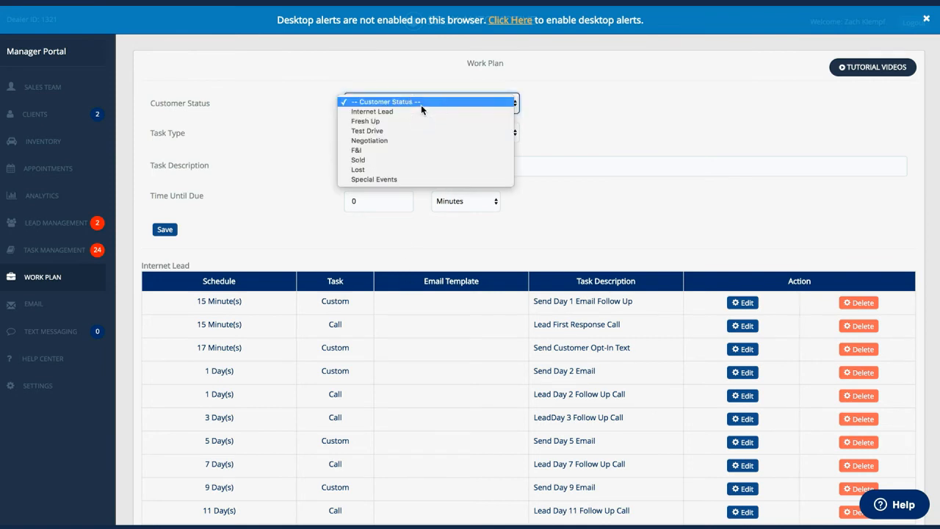
mouse_move(414, 179)
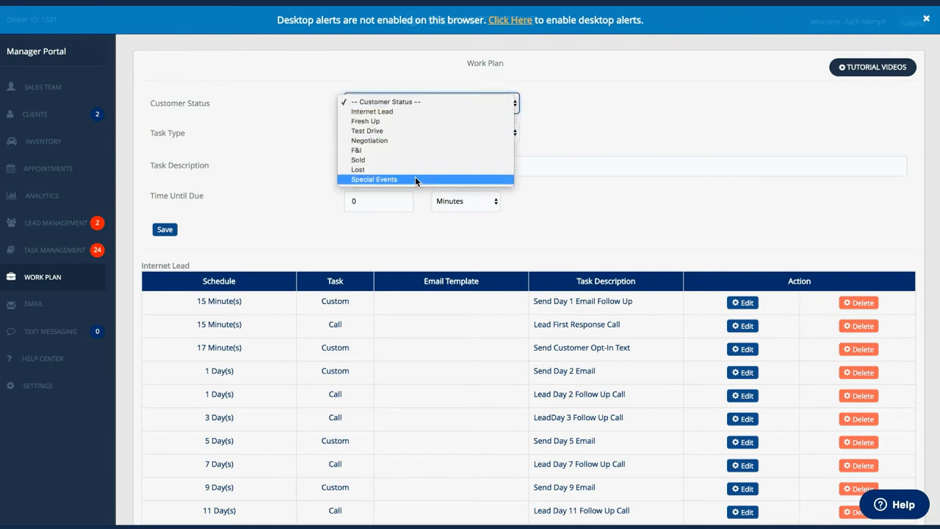
left_click(373, 179)
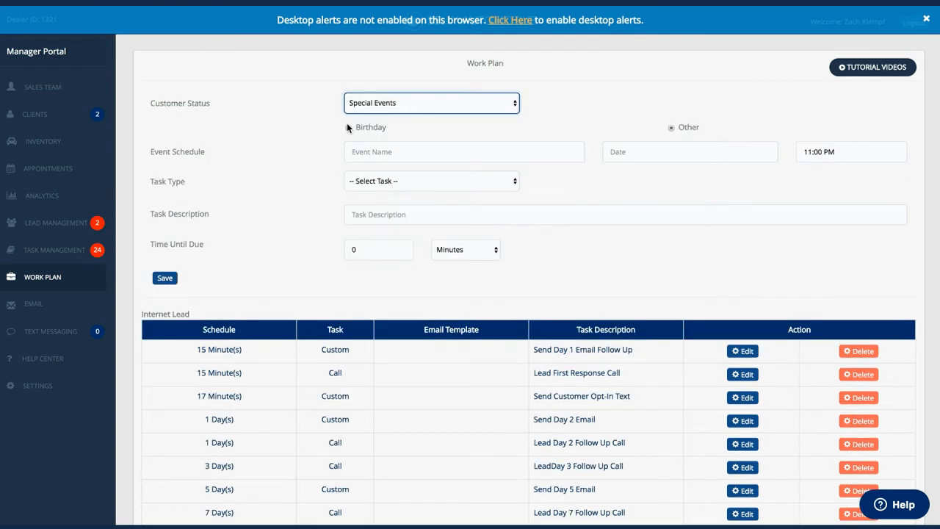
left_click(431, 181)
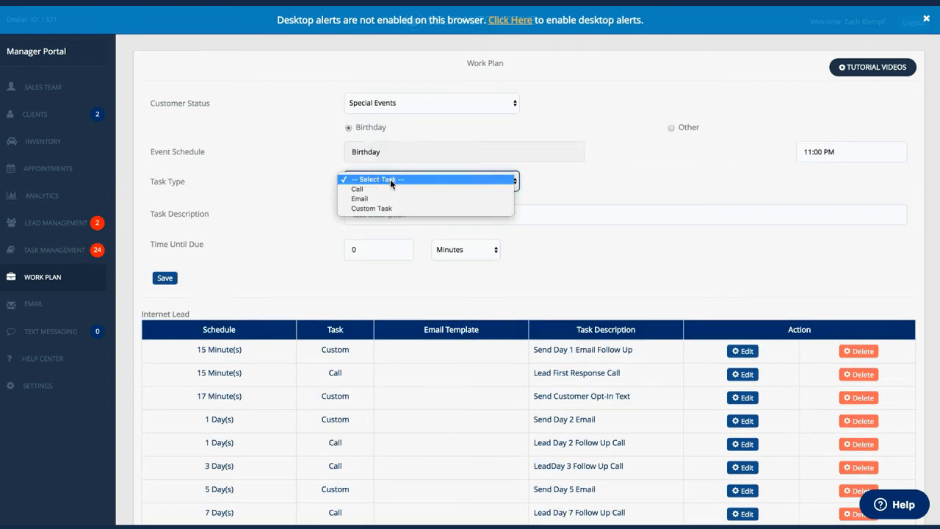
left_click(358, 198)
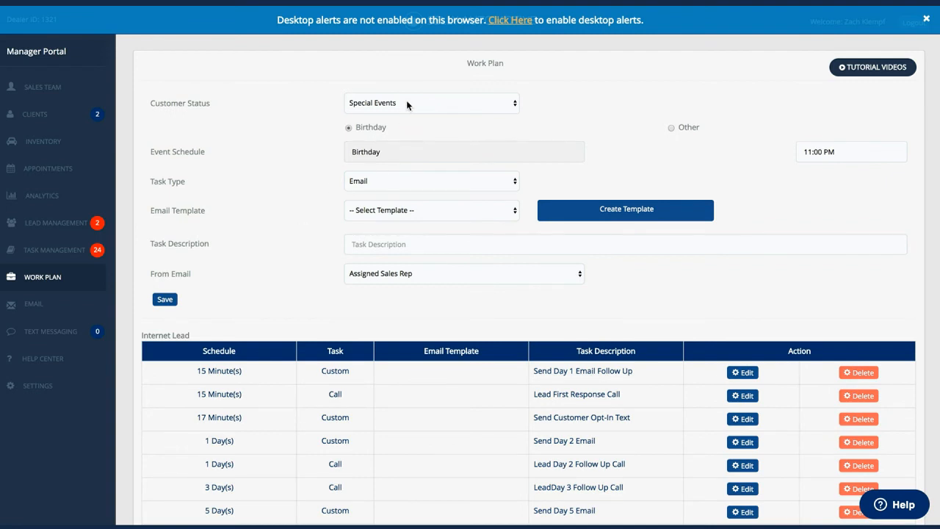
left_click(431, 103)
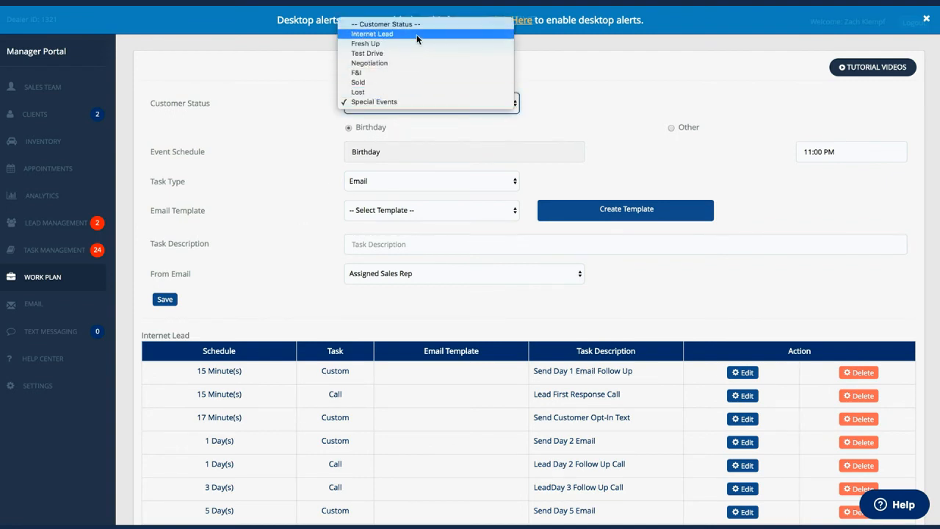
mouse_move(418, 72)
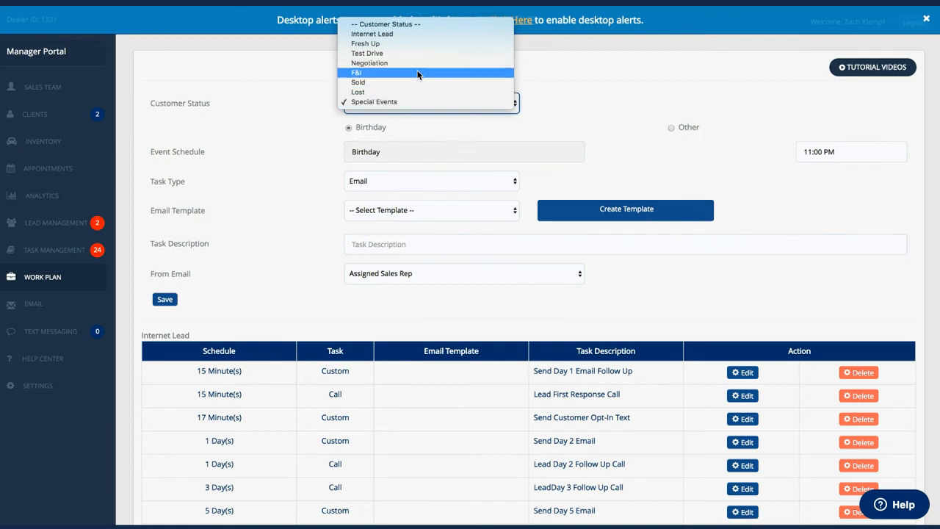
left_click(373, 101)
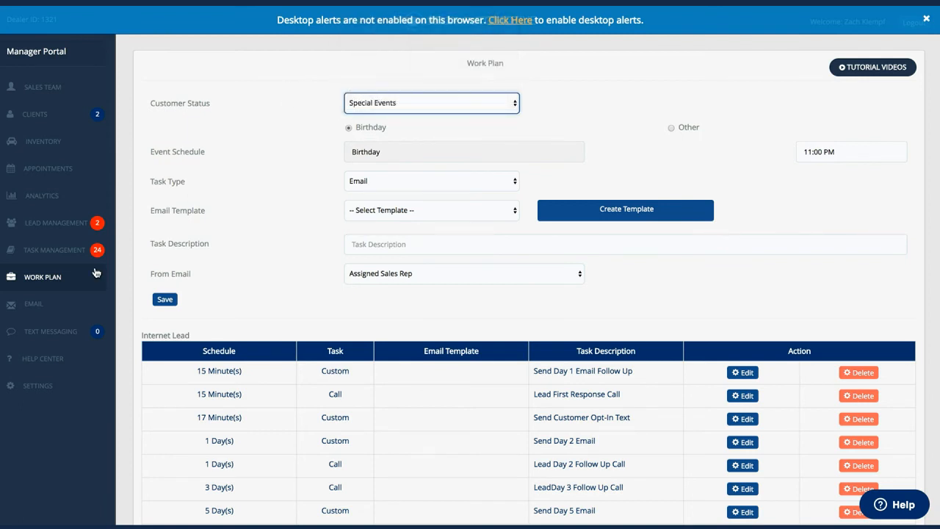
left_click(33, 303)
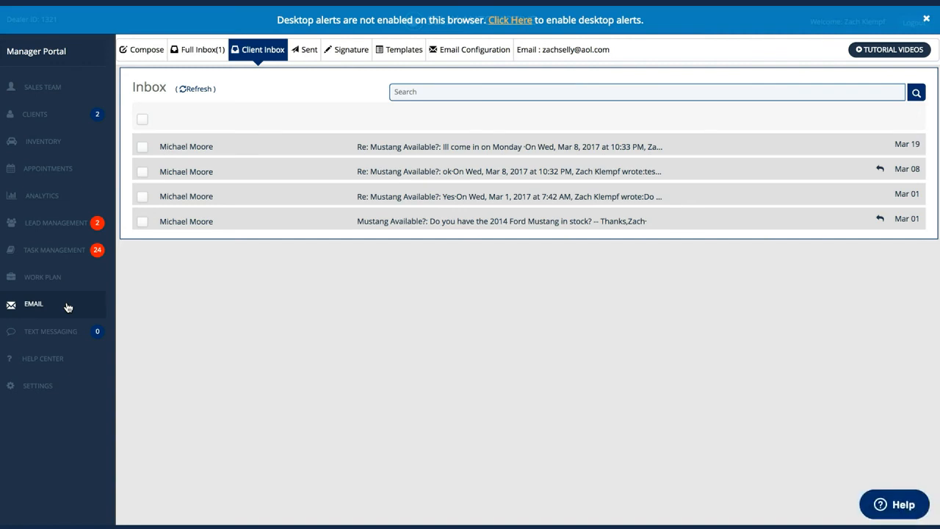
left_click(197, 50)
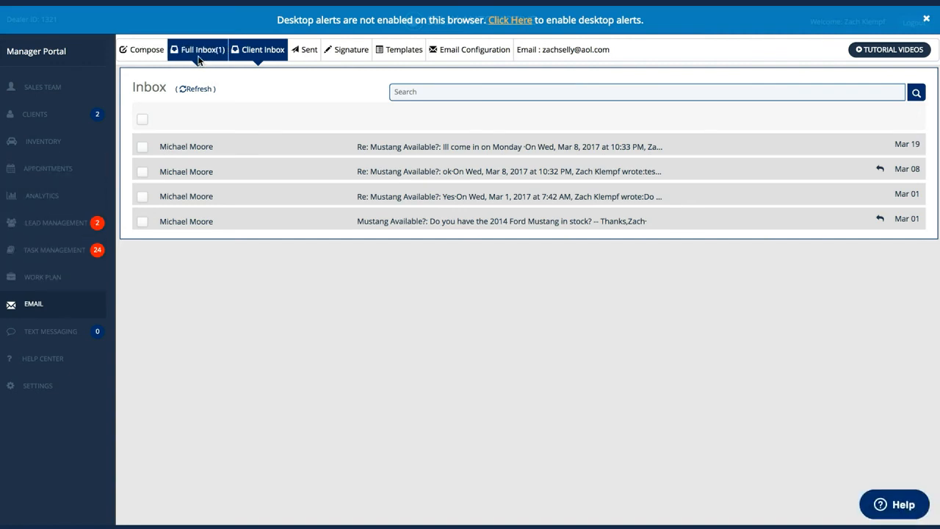
left_click(261, 50)
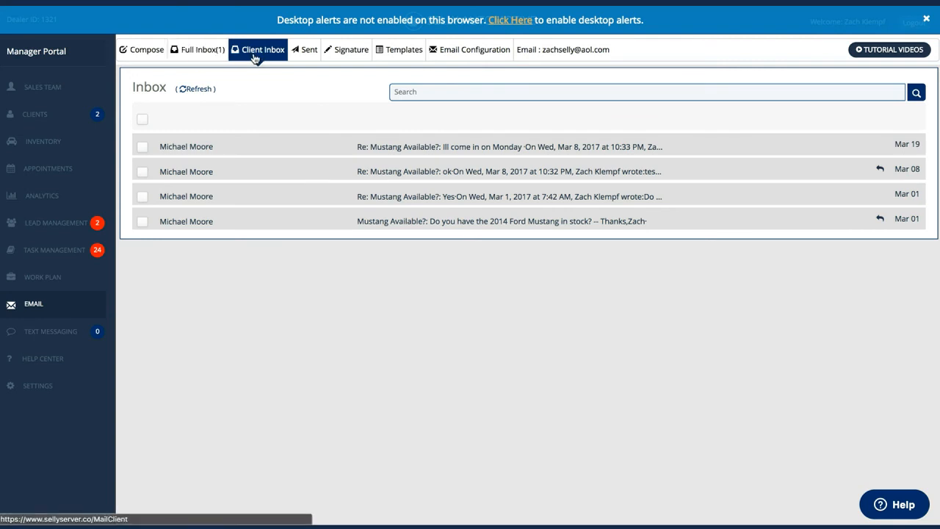
mouse_move(235, 91)
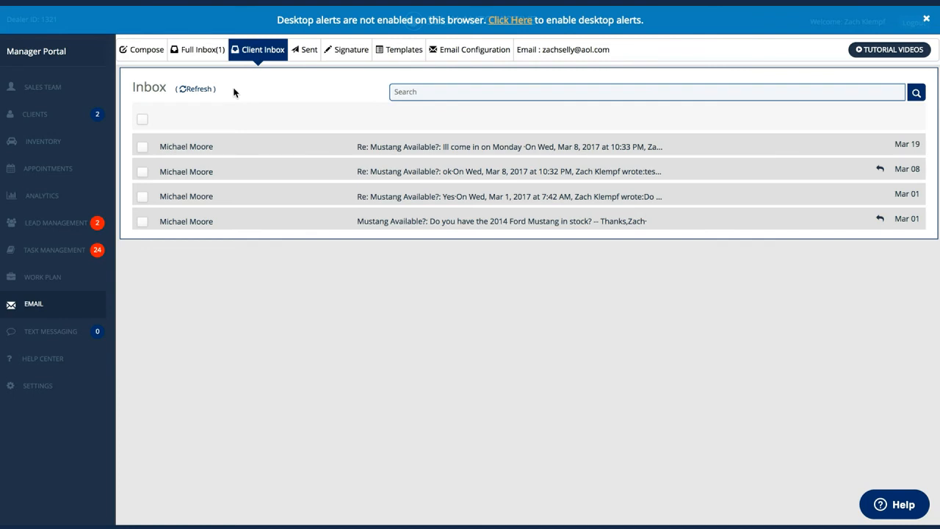
mouse_move(77, 119)
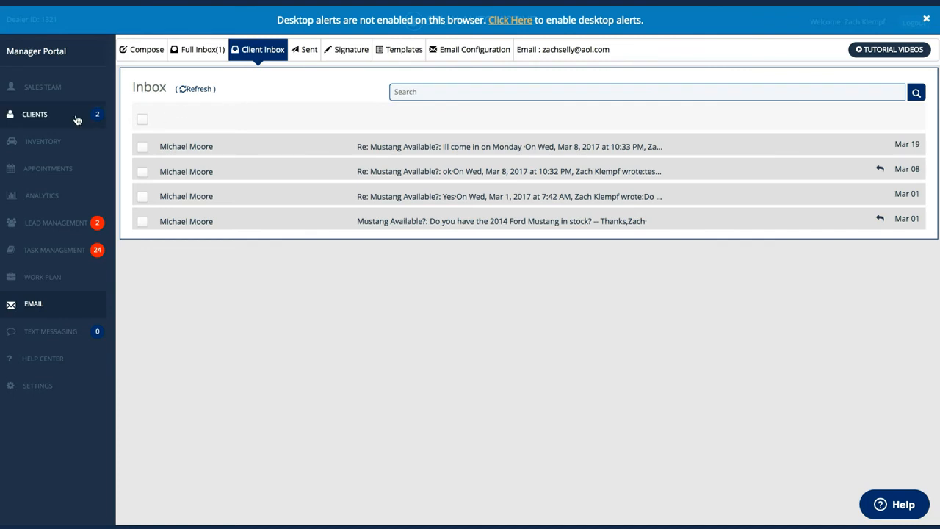
mouse_move(230, 161)
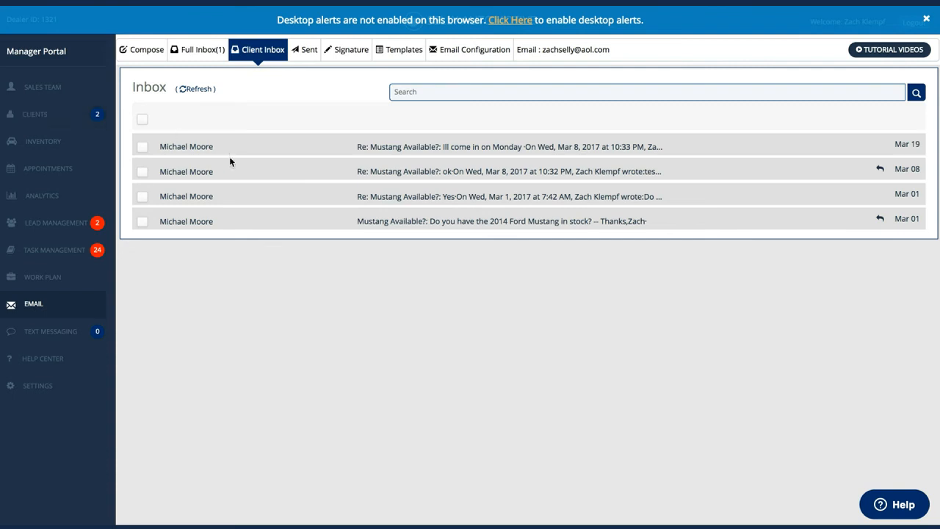
mouse_move(305, 163)
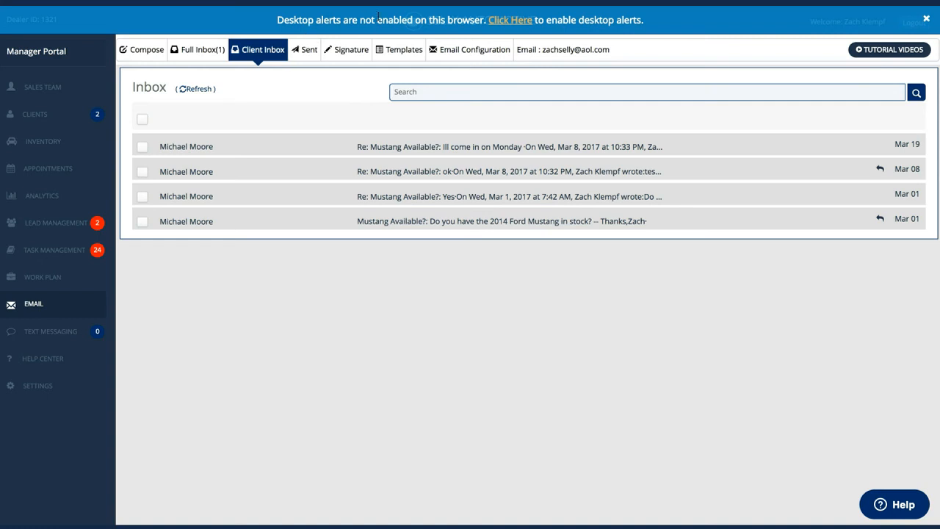
mouse_move(509, 20)
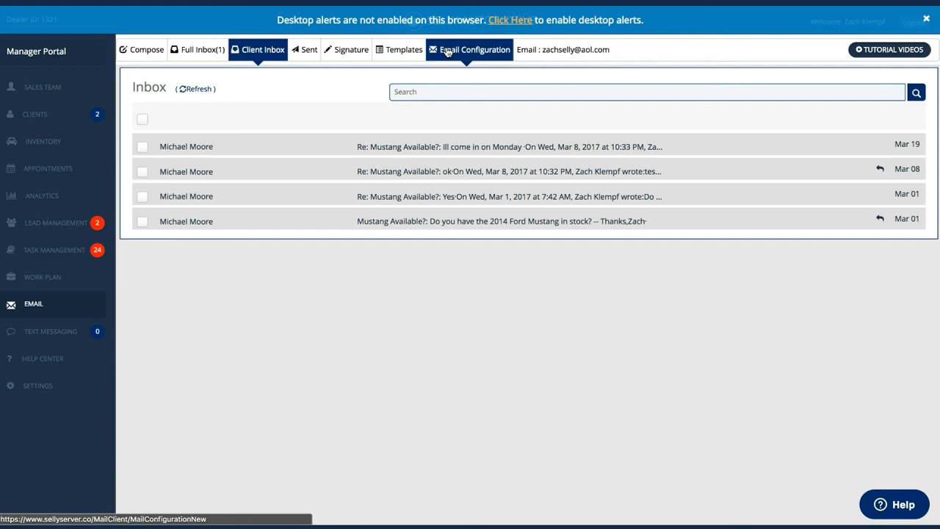
mouse_move(270, 185)
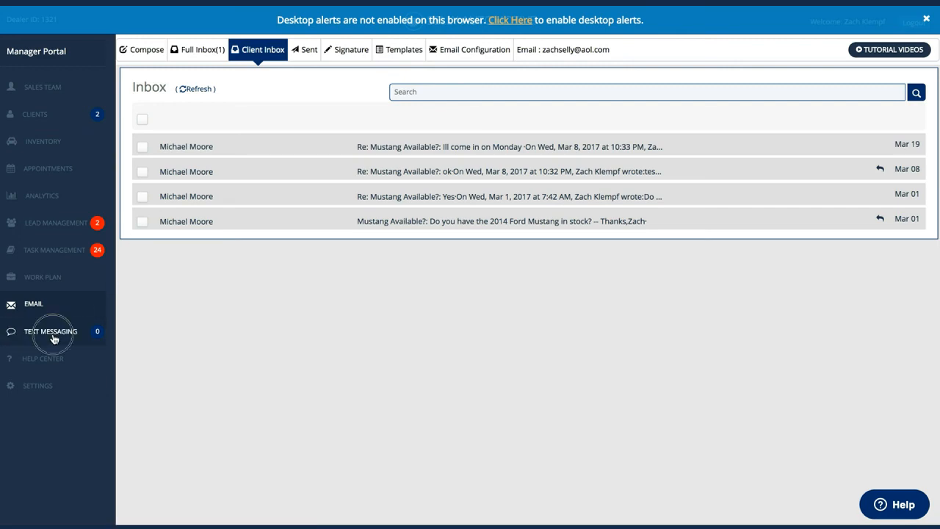
- View the April 27 client text conversation with its opt-in request, then go to Settings
left_click(50, 332)
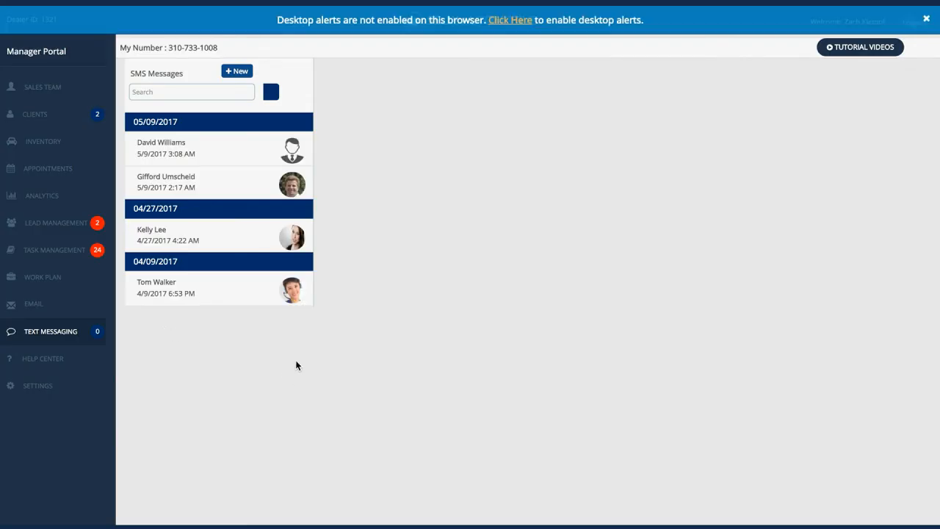
mouse_move(282, 244)
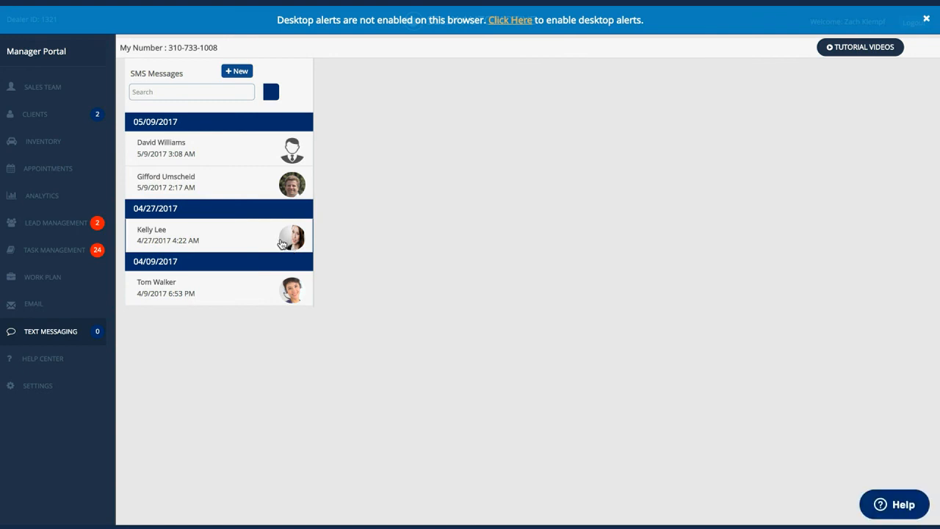
left_click(235, 70)
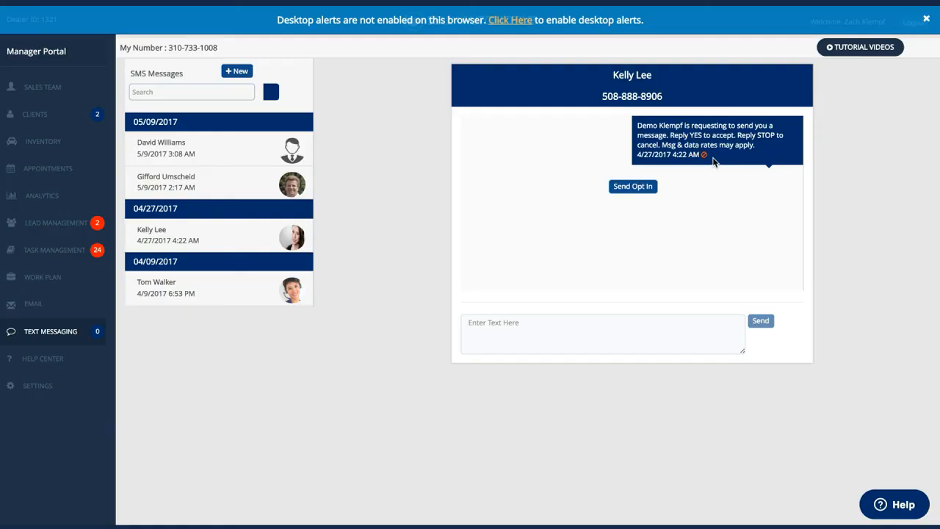
mouse_move(109, 374)
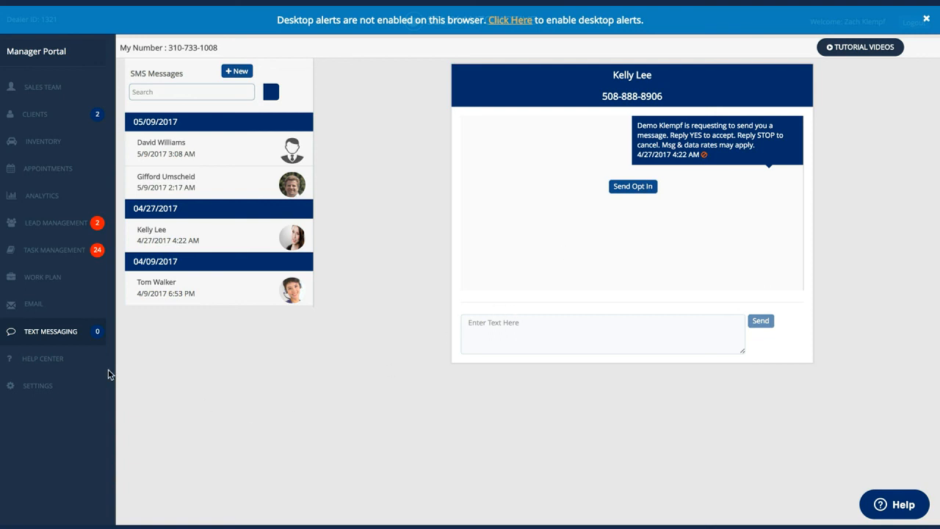
left_click(38, 385)
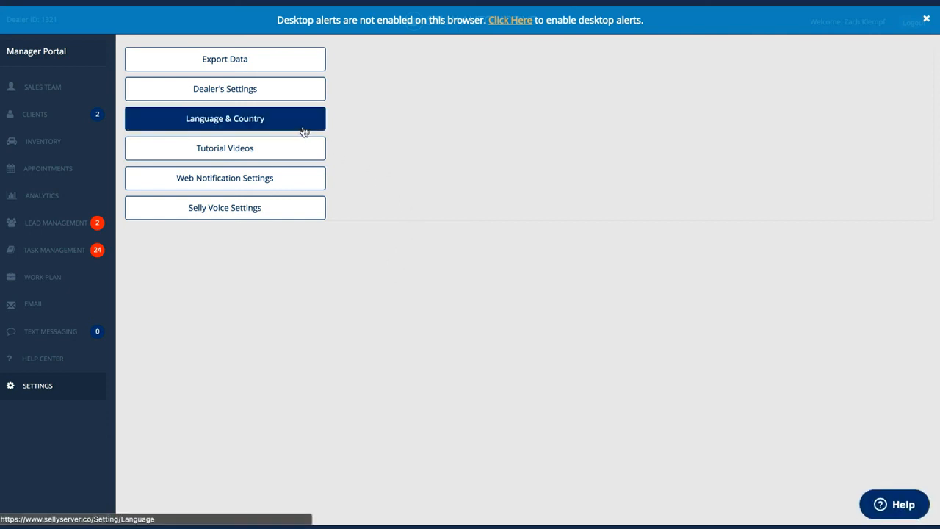
left_click(225, 147)
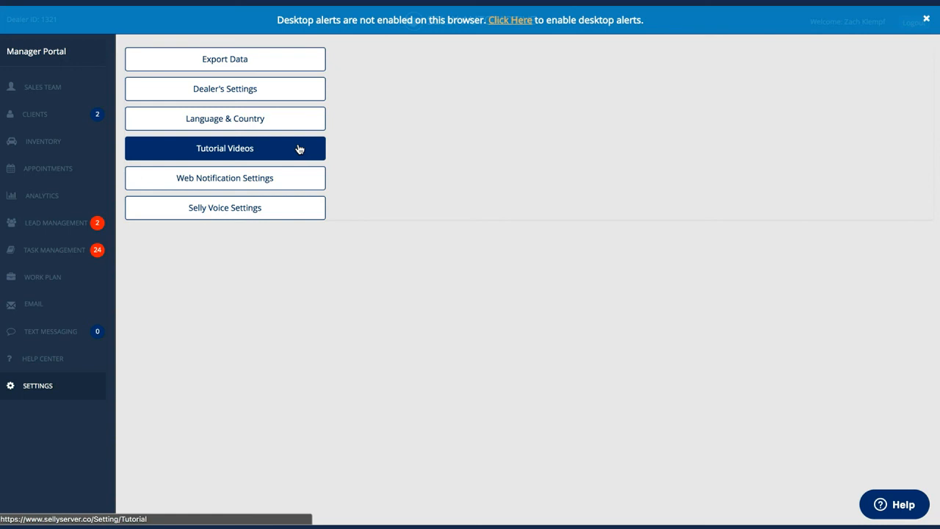
left_click(224, 59)
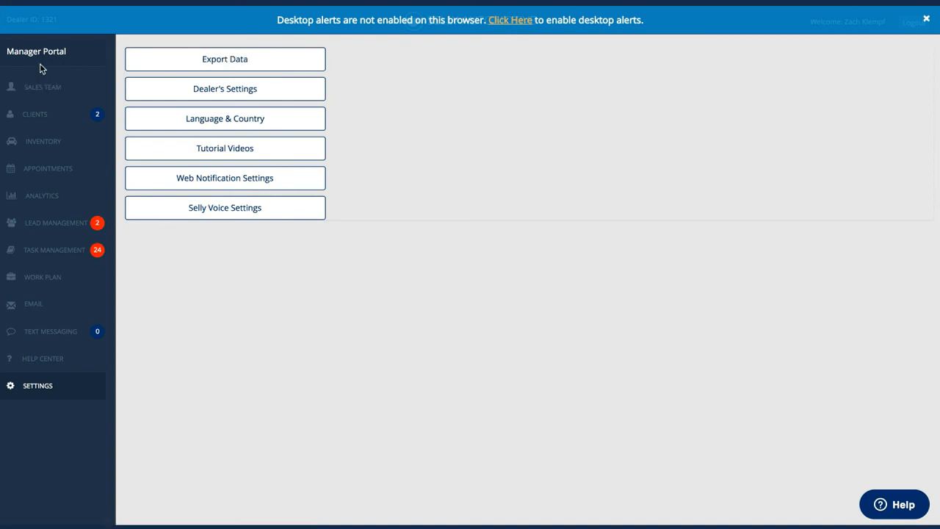
mouse_move(258, 138)
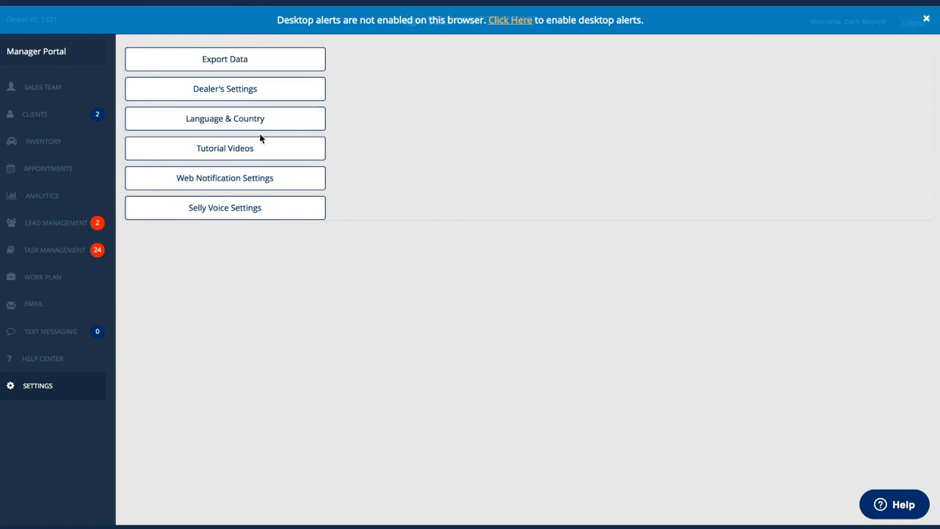
mouse_move(224, 177)
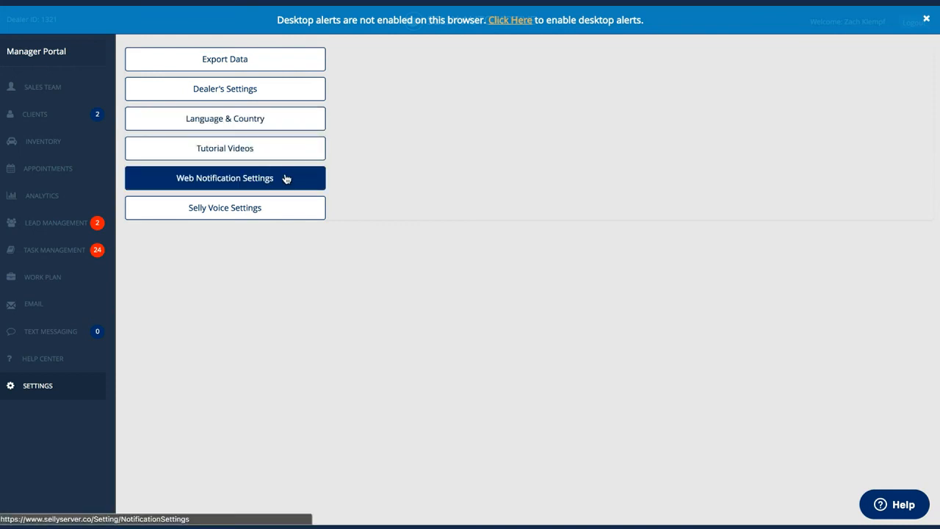
- Review the web notification settings with every notification off, then go to Sales Team
left_click(225, 178)
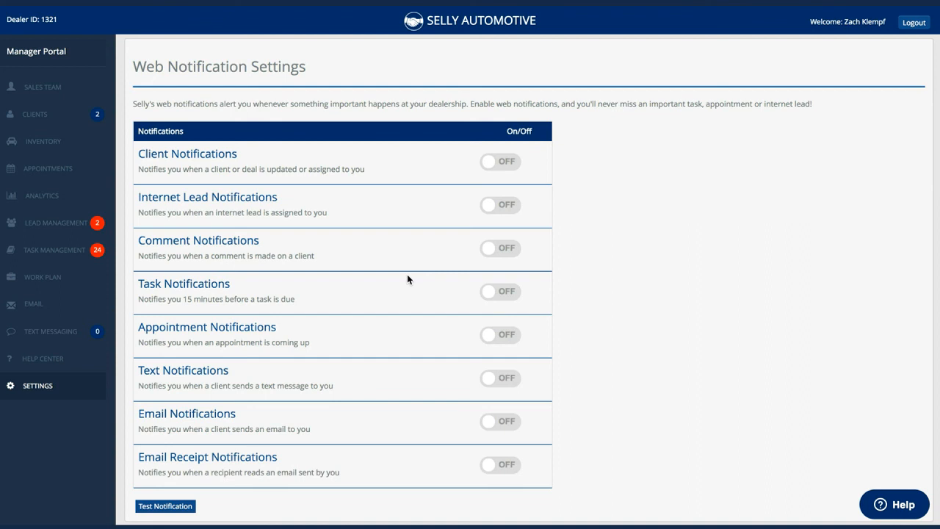
mouse_move(41, 87)
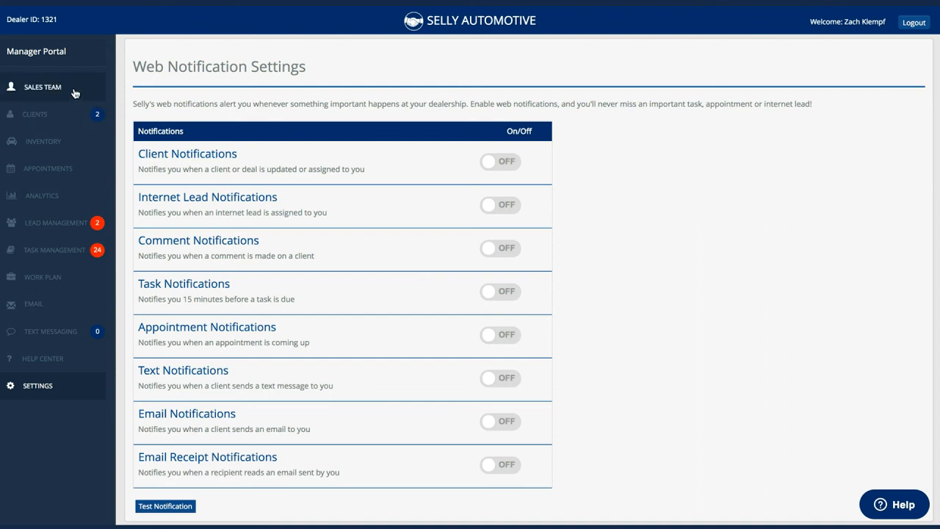
left_click(41, 86)
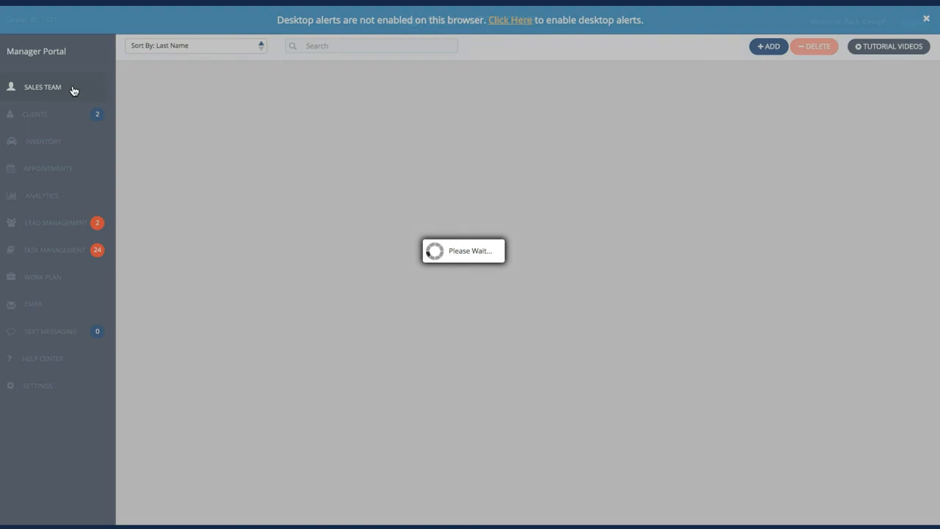